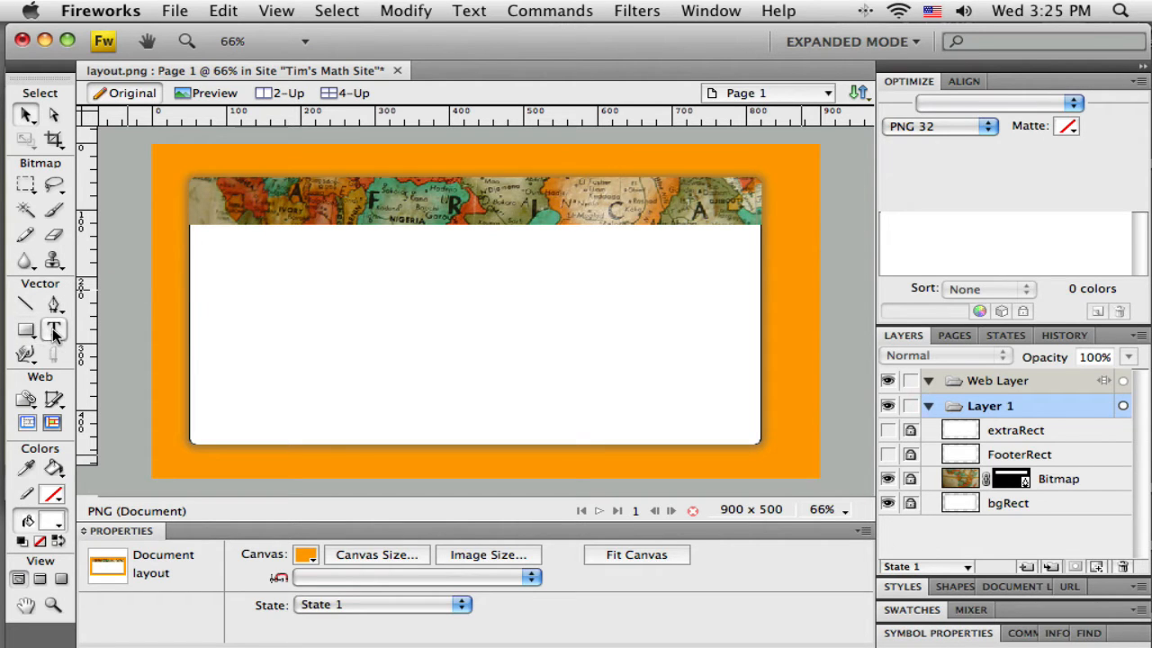
- Add a text line 'This is my new site' at the banner's top-left
left_click(53, 329)
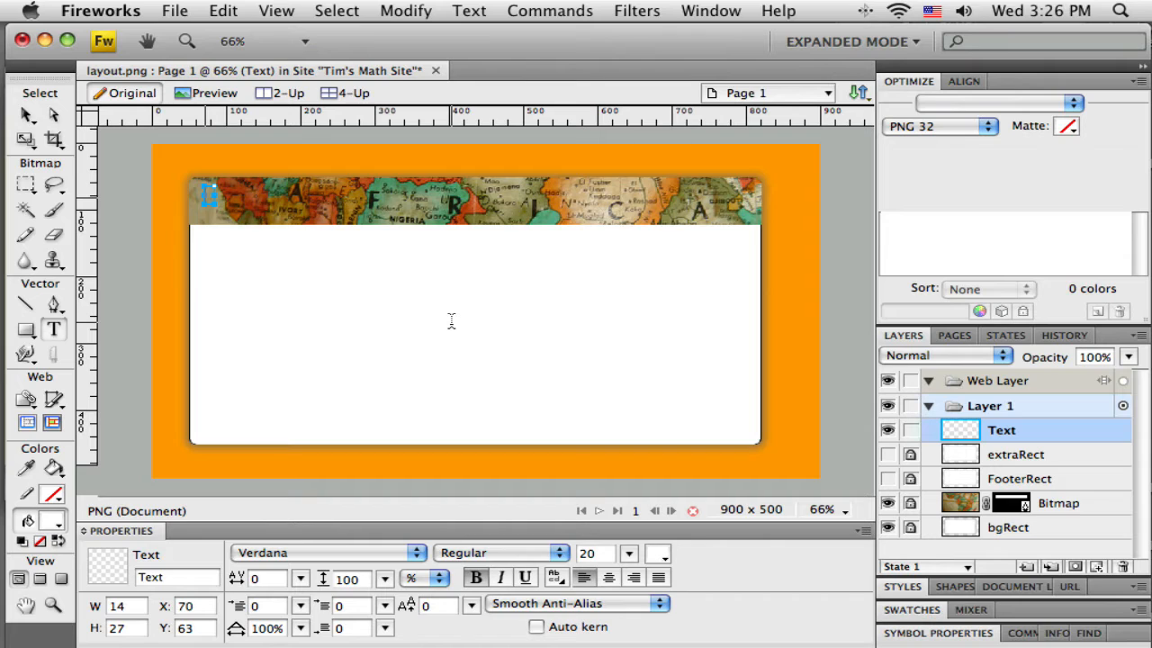
type("This is")
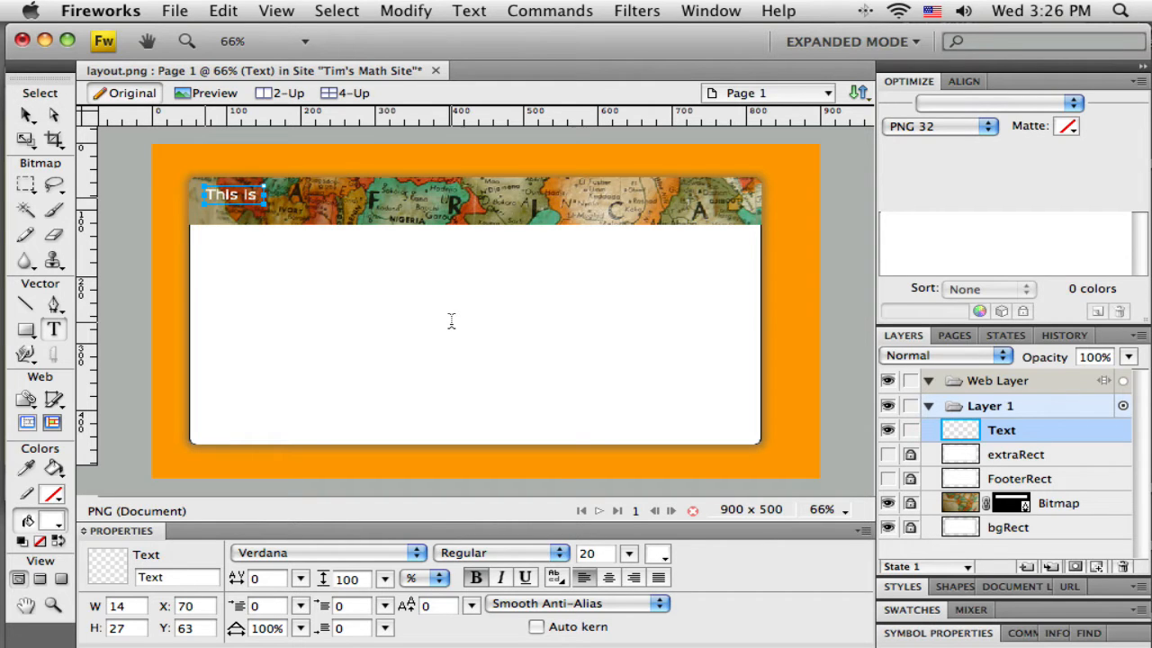
type("my new")
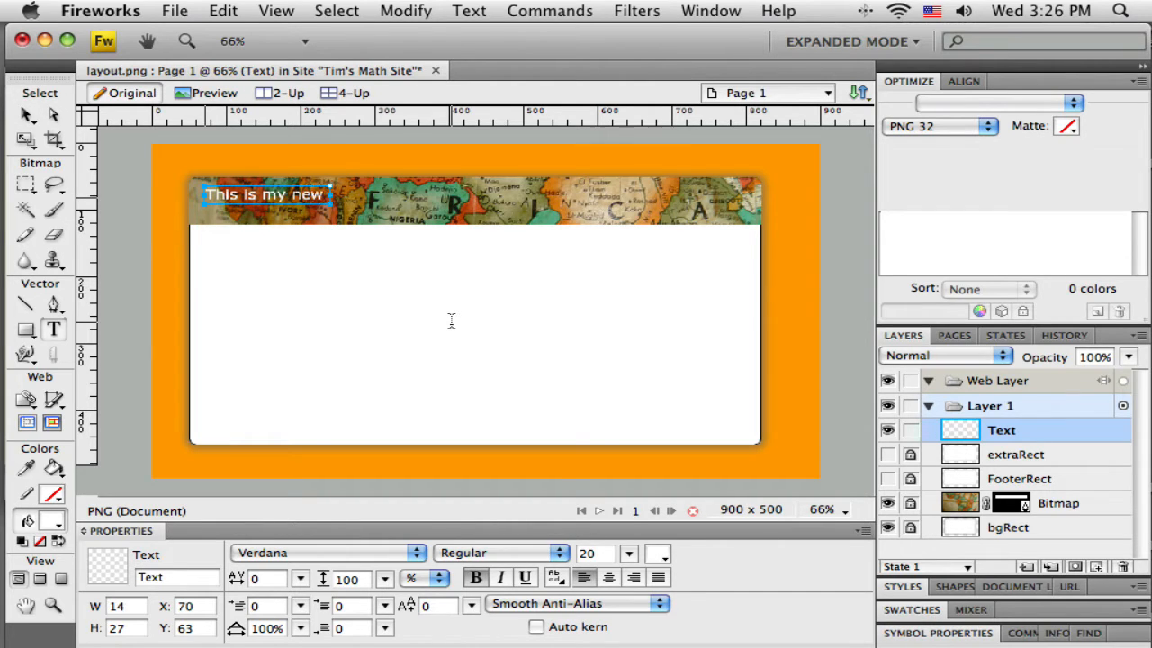
type("site")
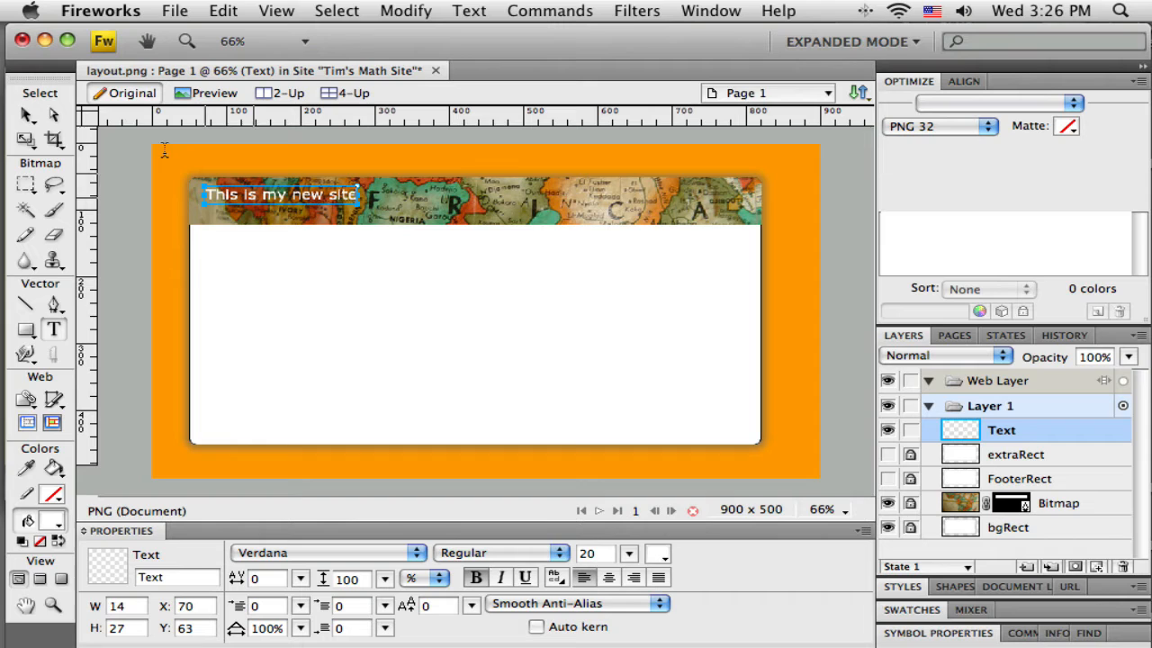
- Move the title slightly right and down, and enlarge it to 34 pt
left_click(26, 114)
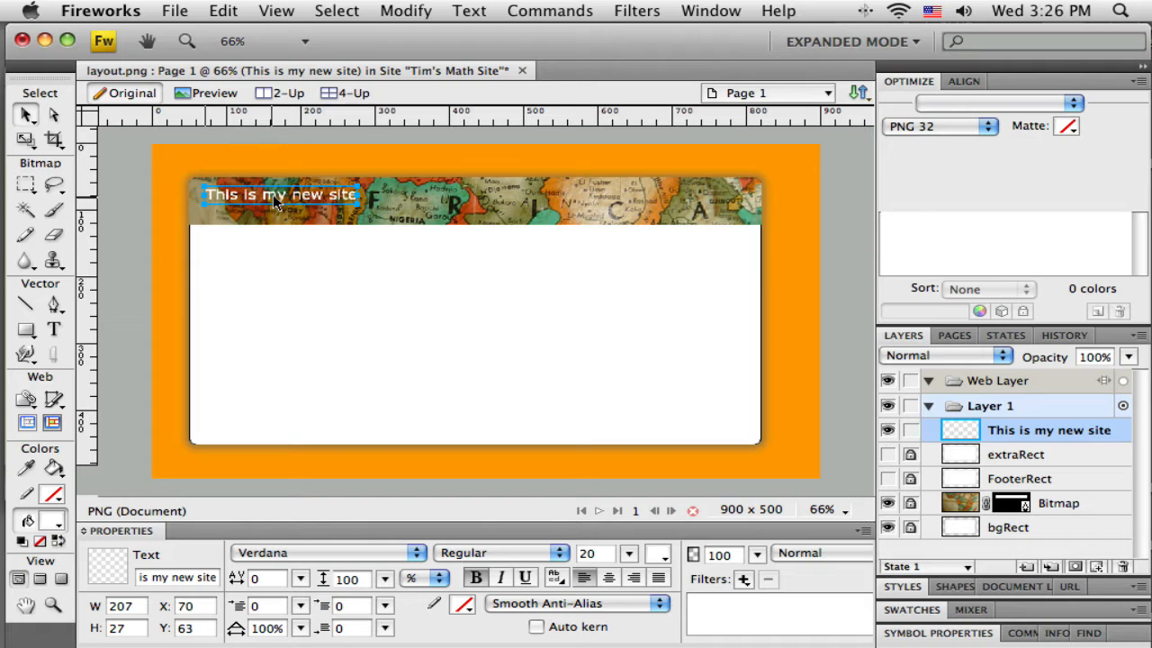
left_click_drag(280, 194, 324, 208)
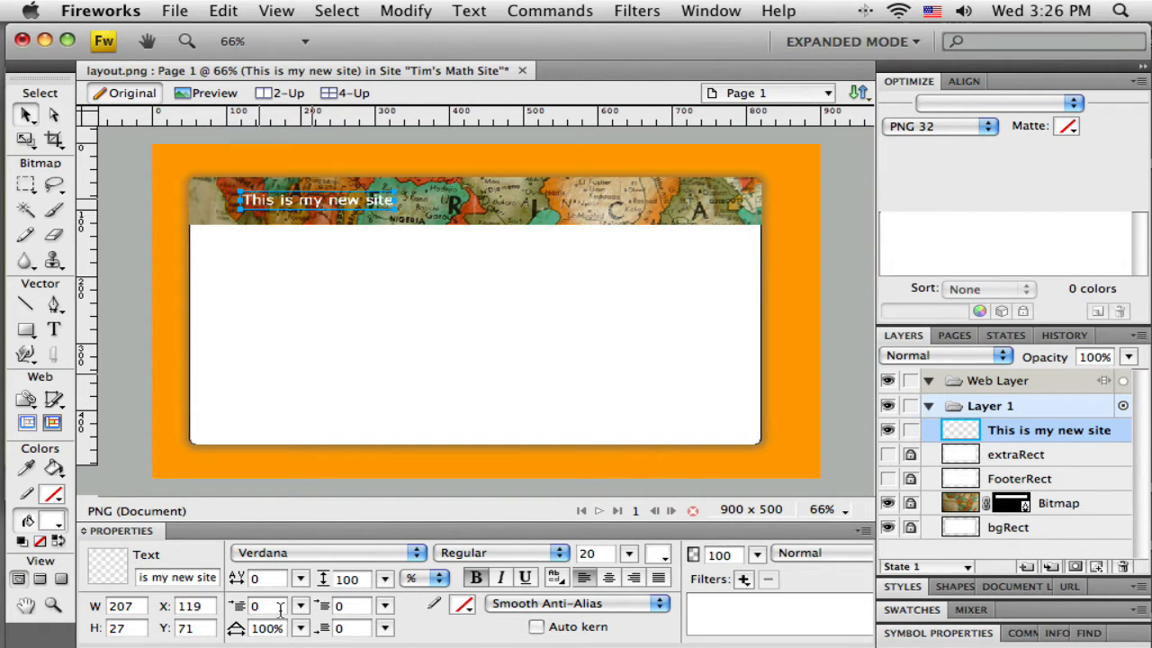
left_click(628, 553)
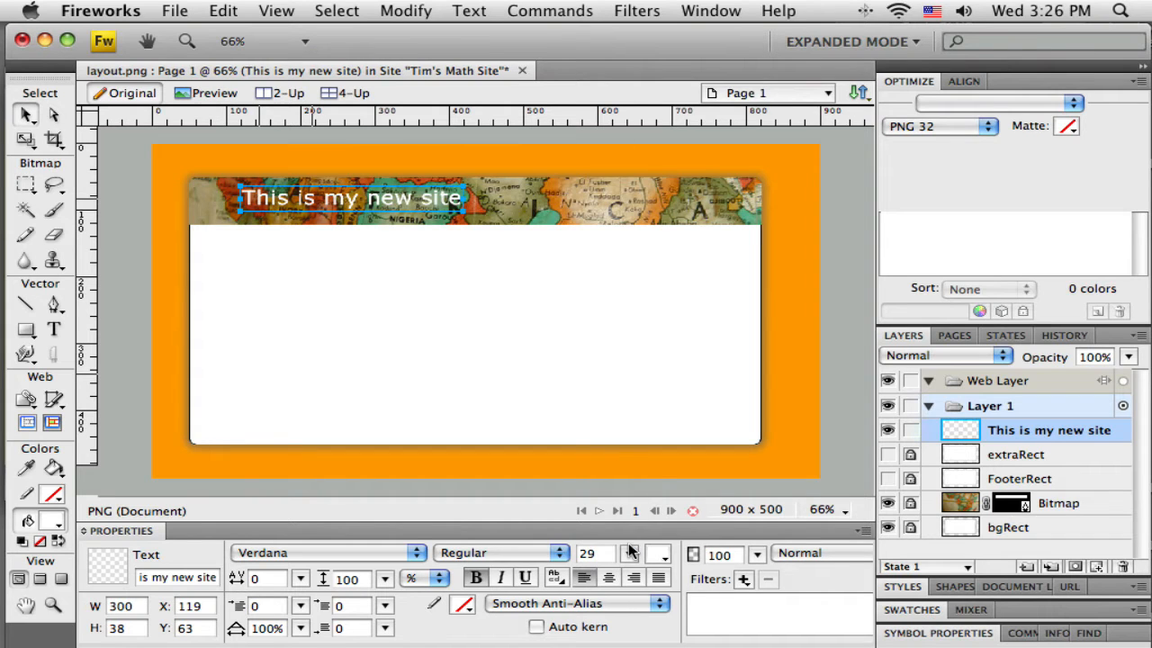
mouse_move(284, 207)
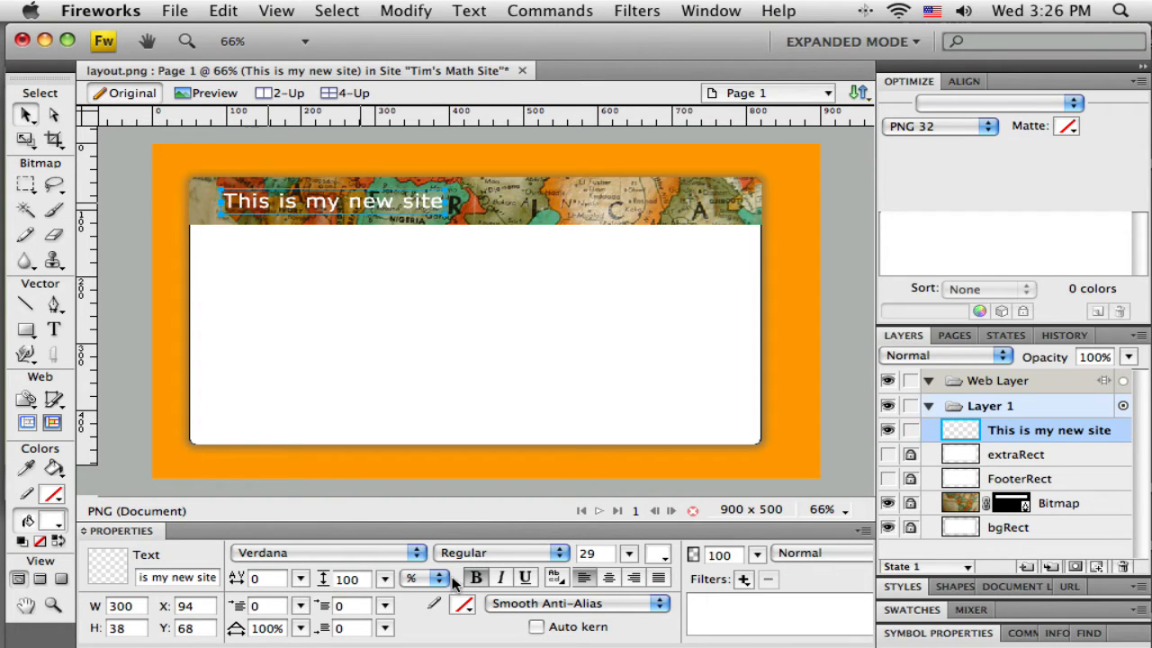
left_click(628, 547)
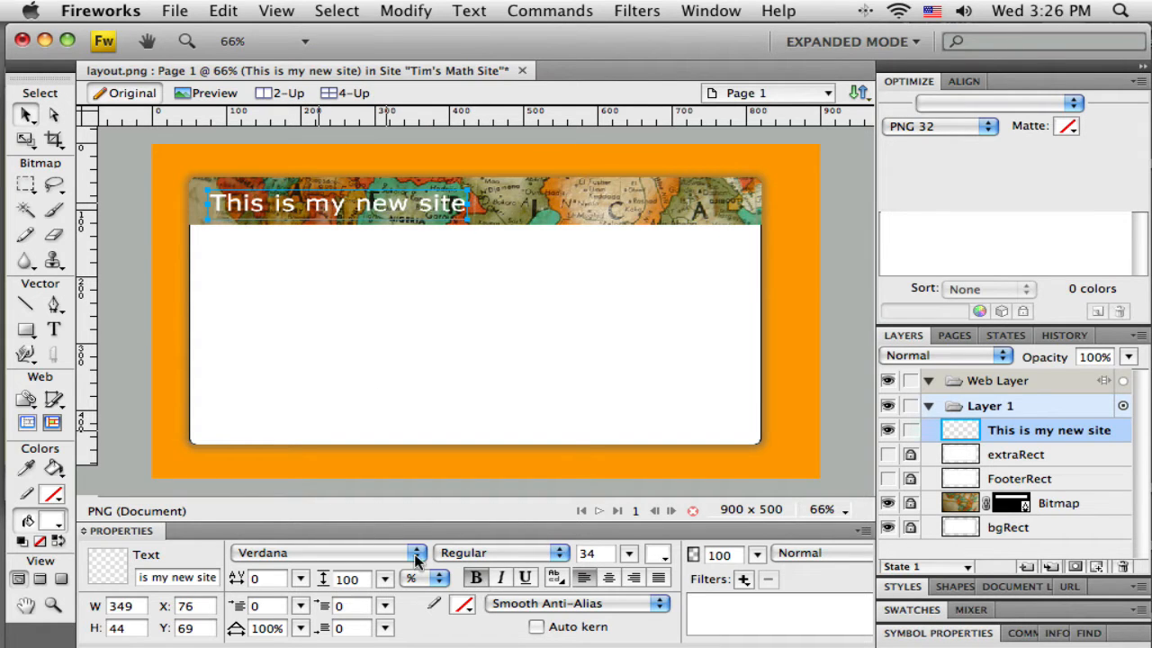
- Try Blackoak Std on the title, then set it to Arial Black at 33 pt
left_click(415, 552)
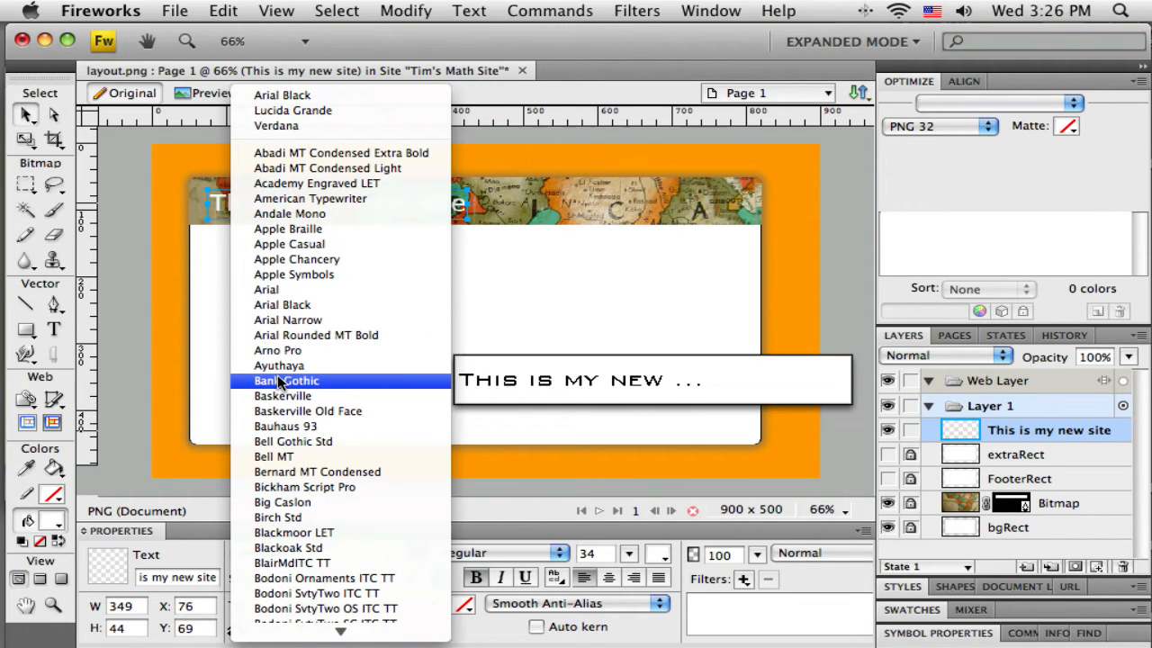
mouse_move(266, 289)
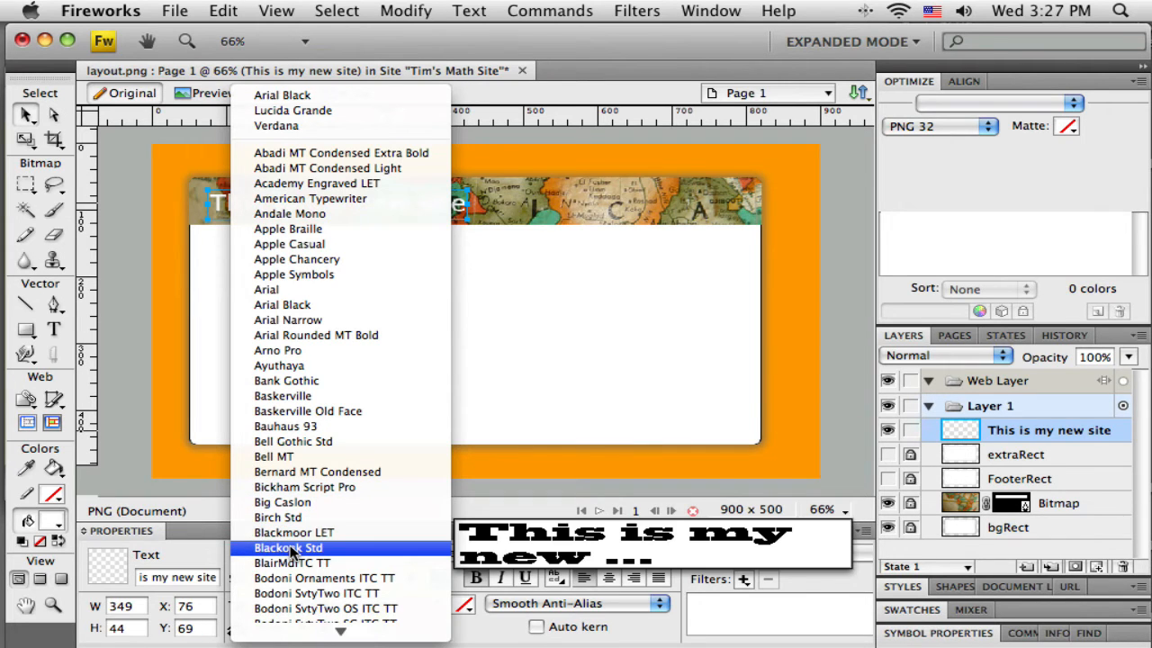
left_click(288, 547)
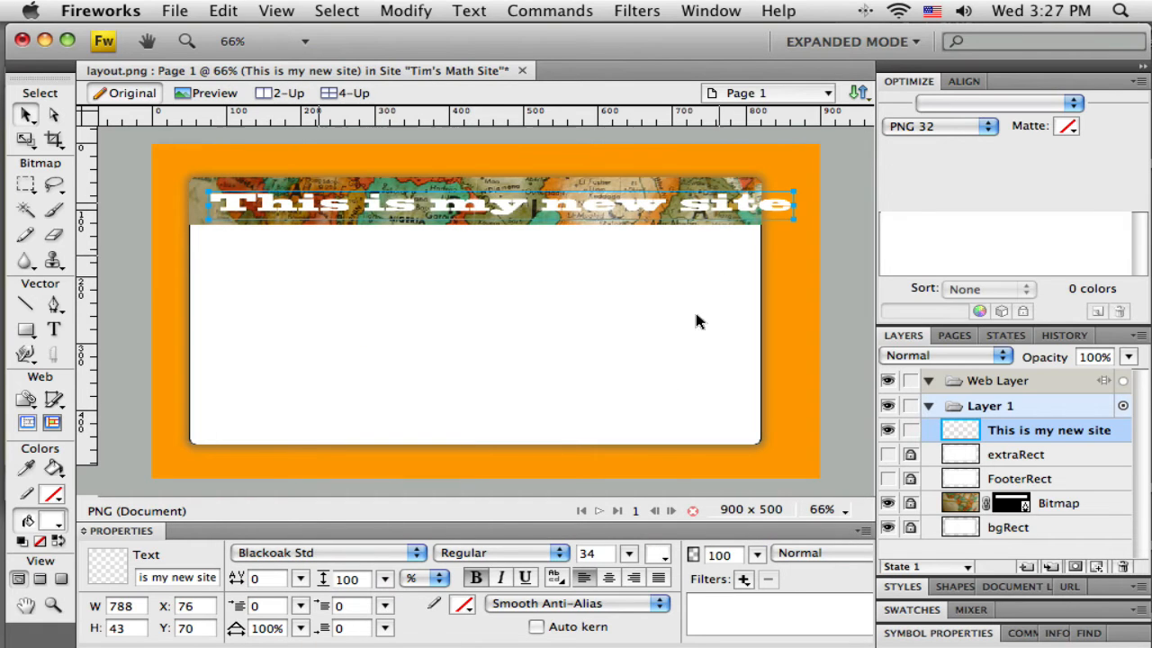
left_click(630, 569)
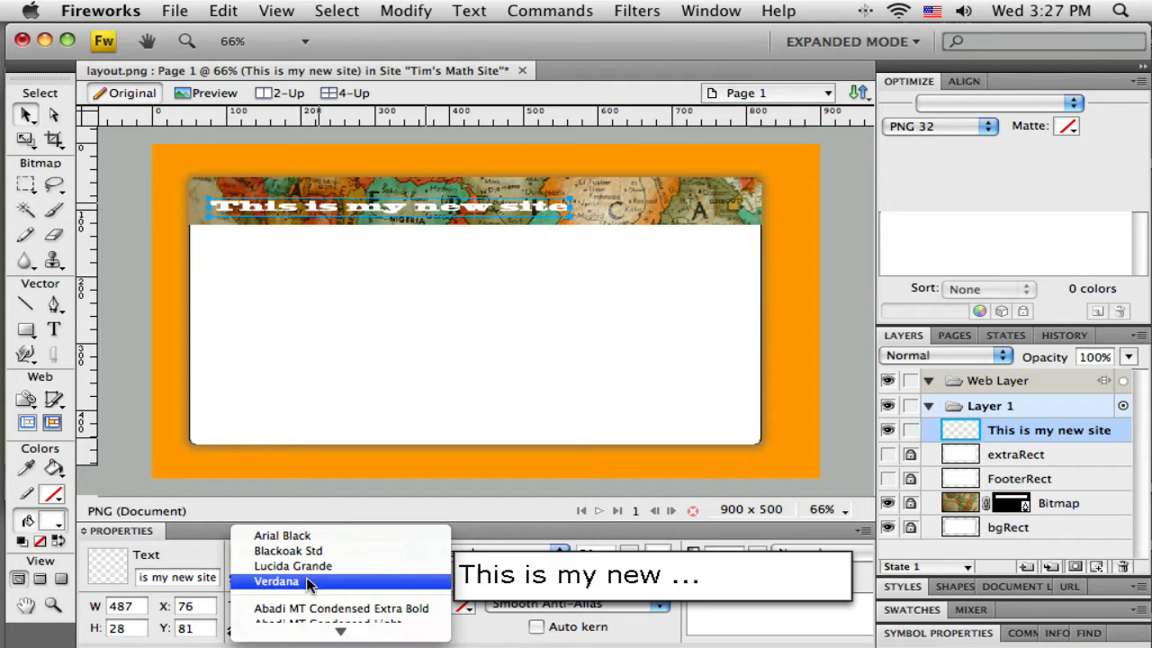
left_click(288, 551)
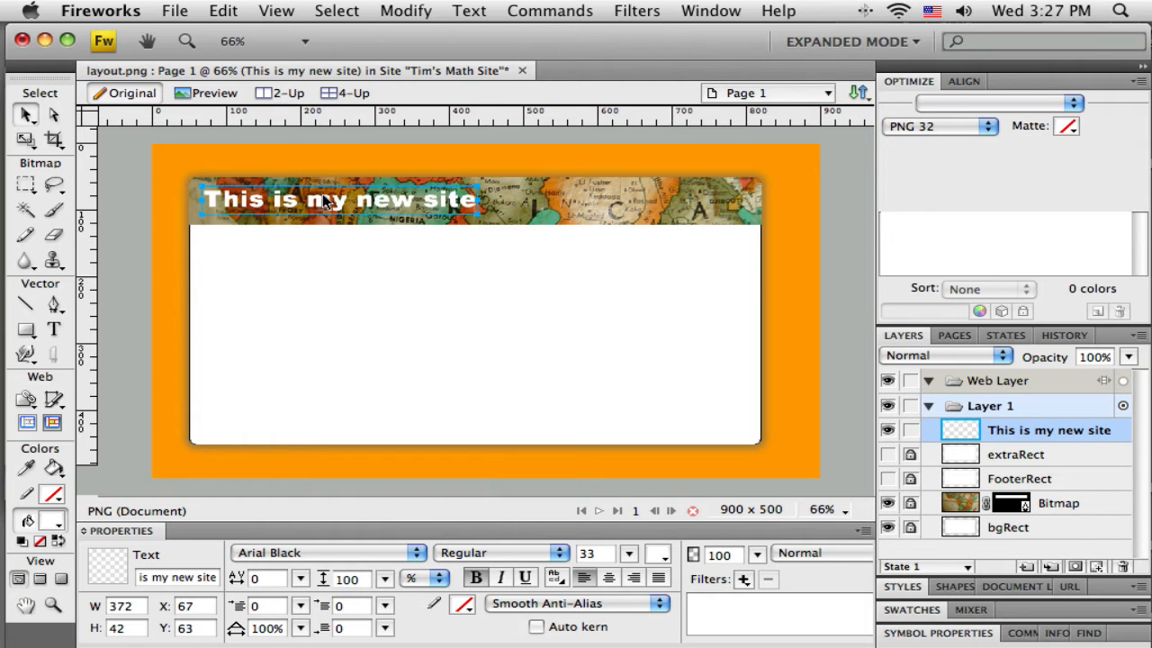
mouse_move(549, 196)
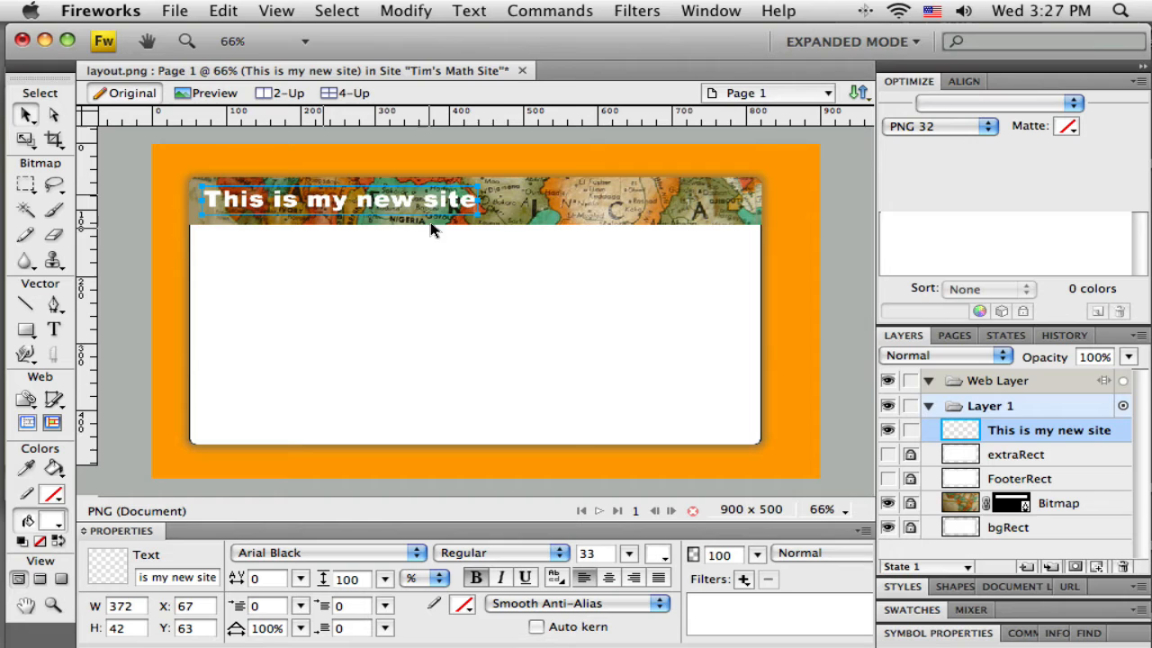
mouse_move(517, 571)
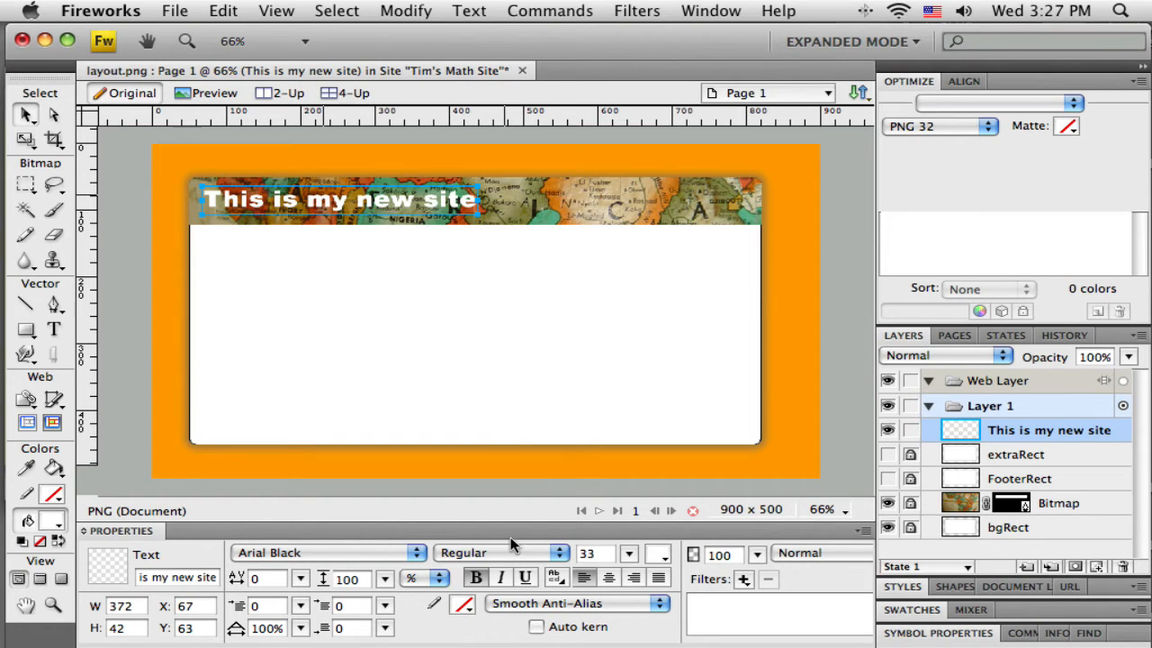
mouse_move(435, 616)
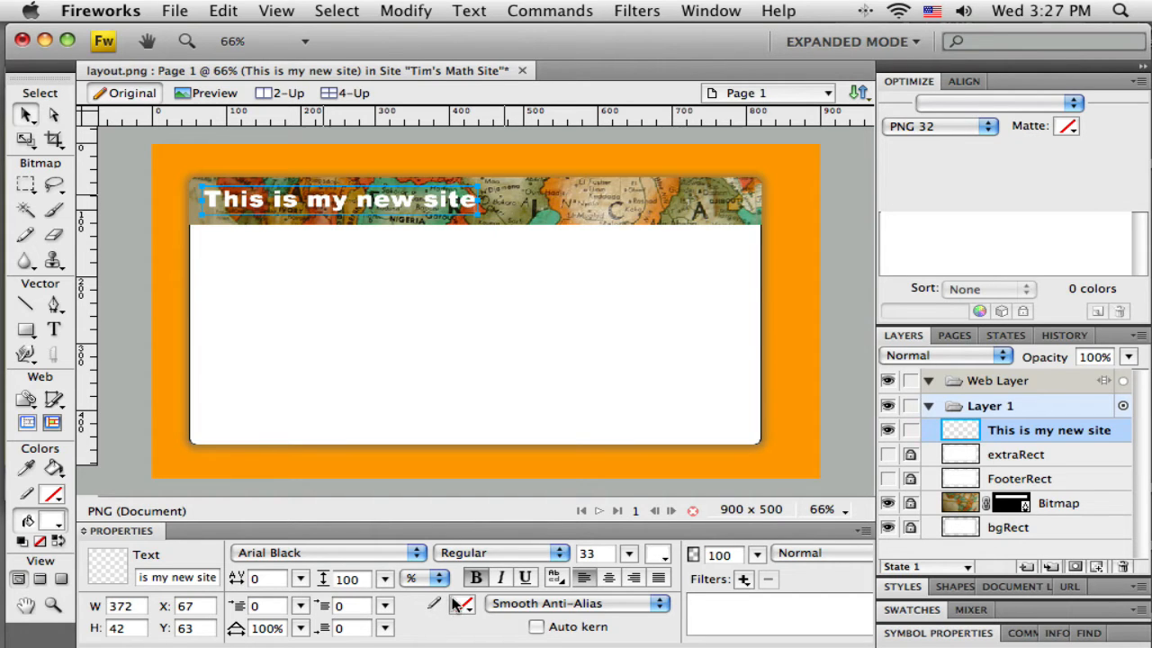
- Give the white title letters a black stroke outline
left_click(461, 603)
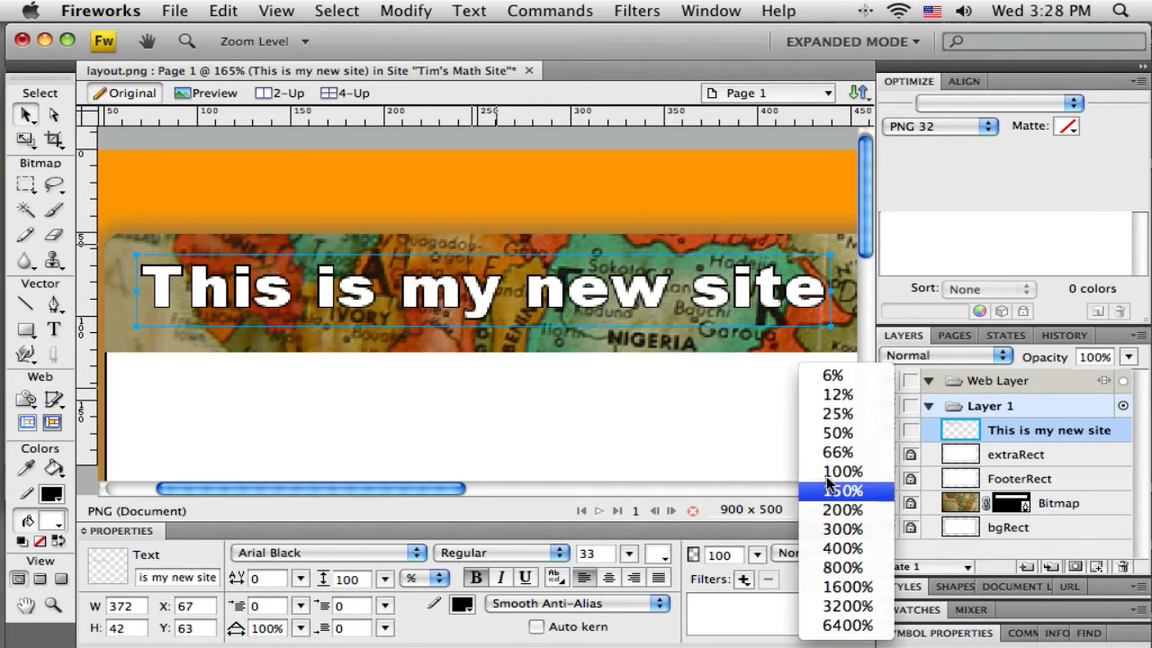
- Set the document zoom to 100%
left_click(842, 472)
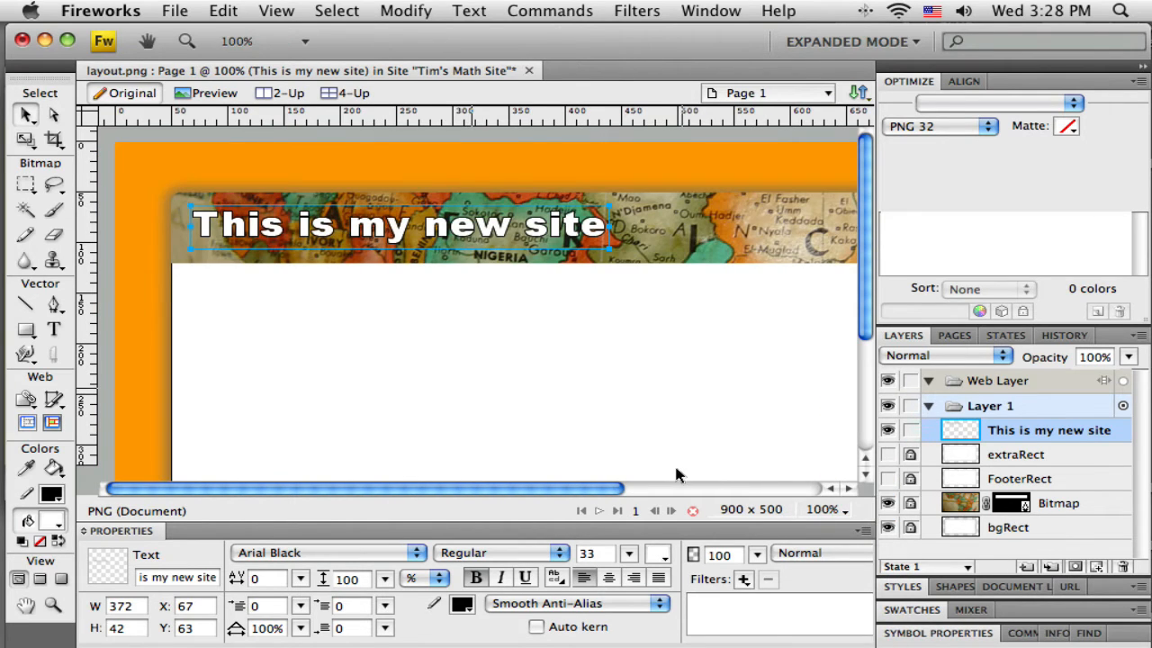
mouse_move(453, 288)
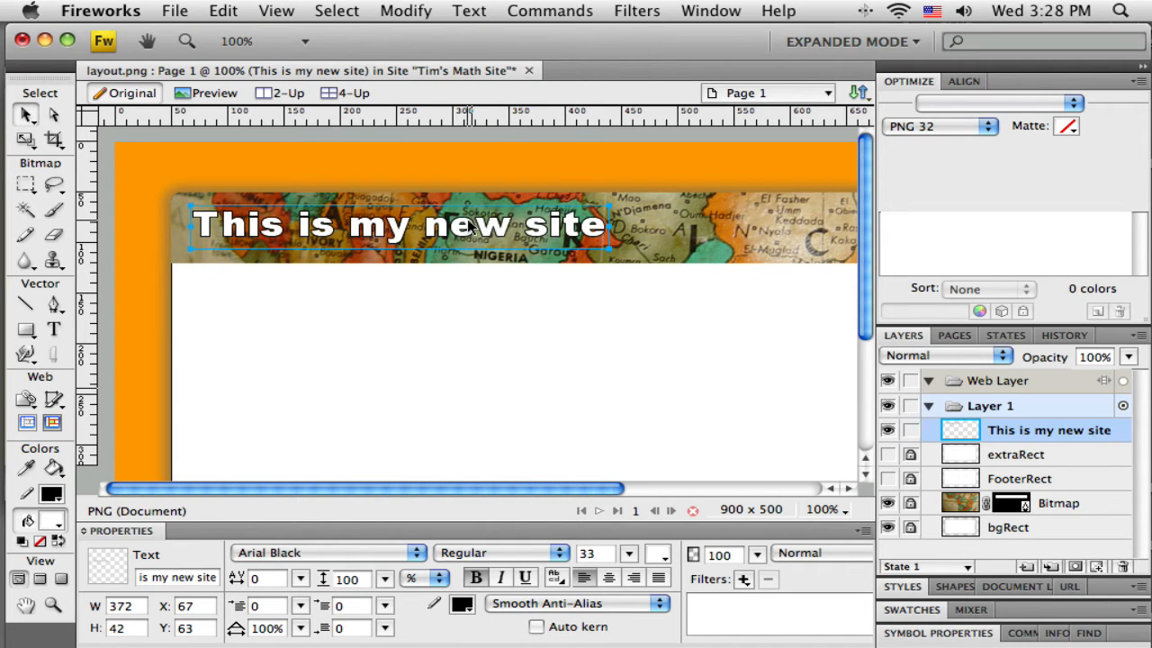
mouse_move(486, 231)
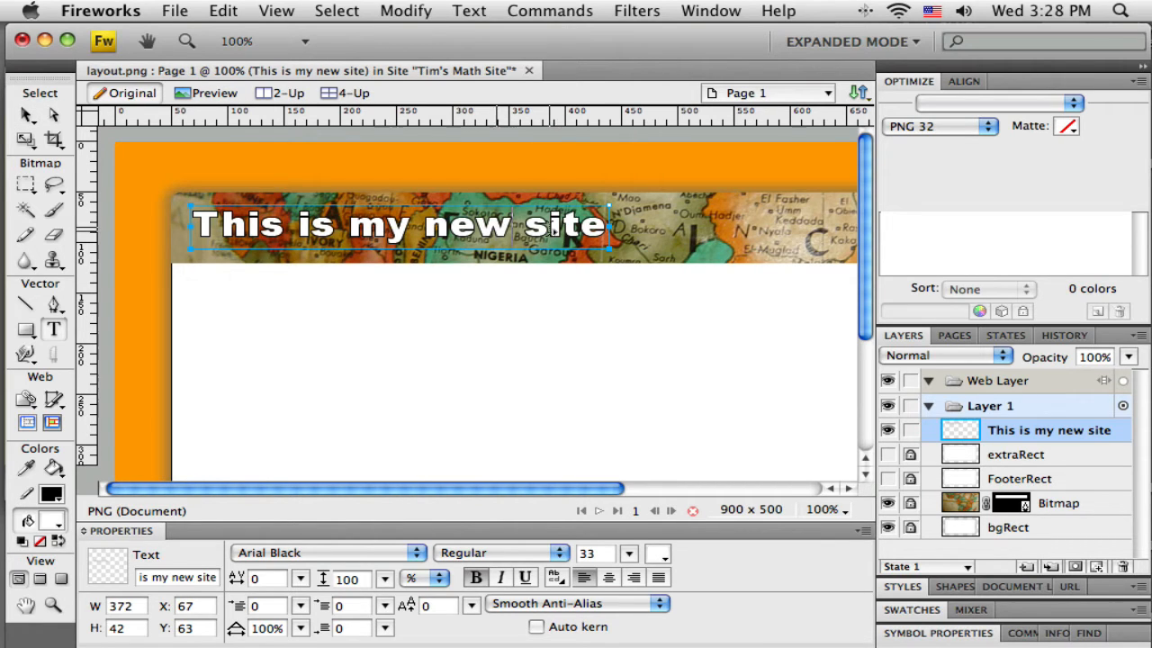
- Capitalise 'New' and 'Site' in the title, correcting a mistyped letter
type("Site")
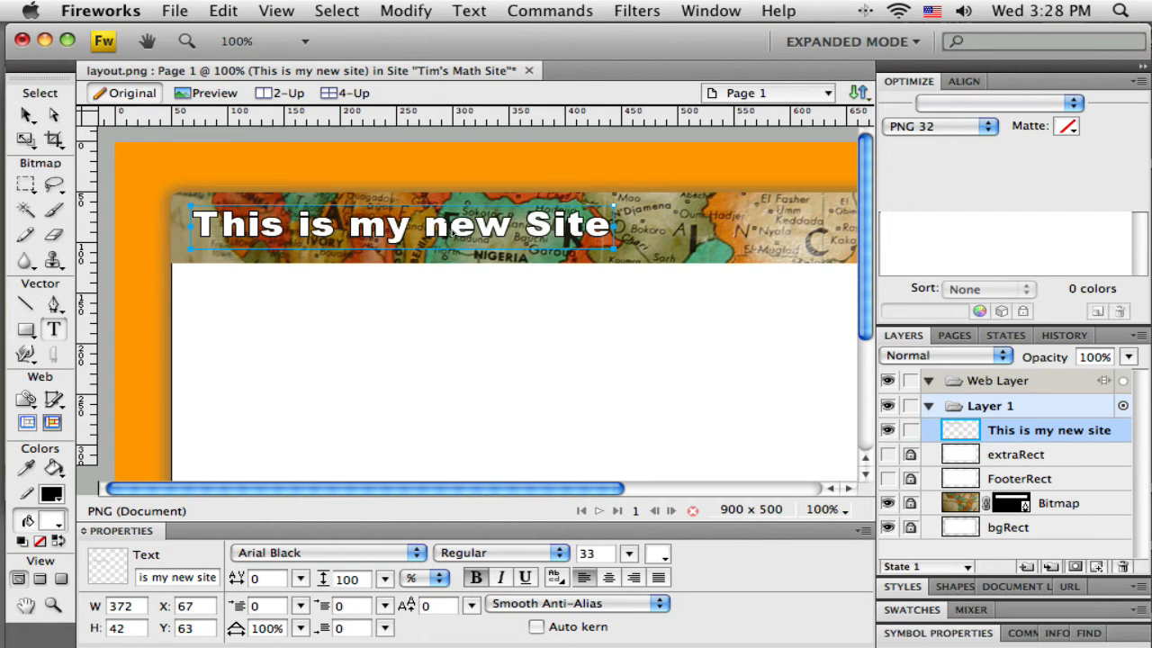
type("Sew")
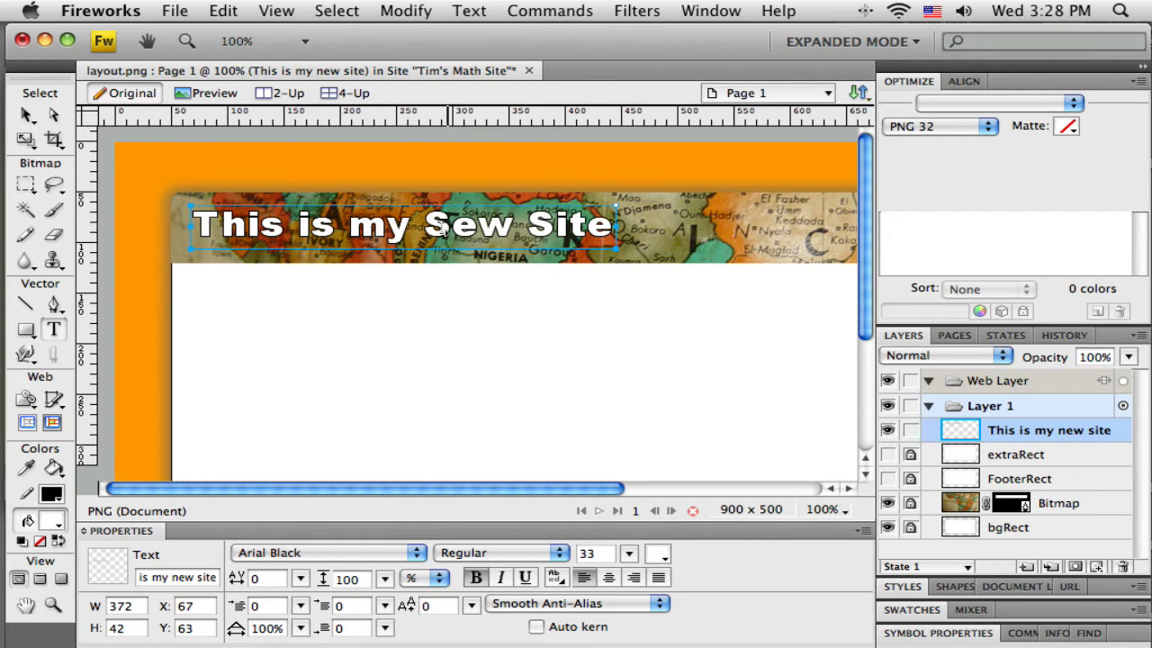
key("Backspace")
type("N")
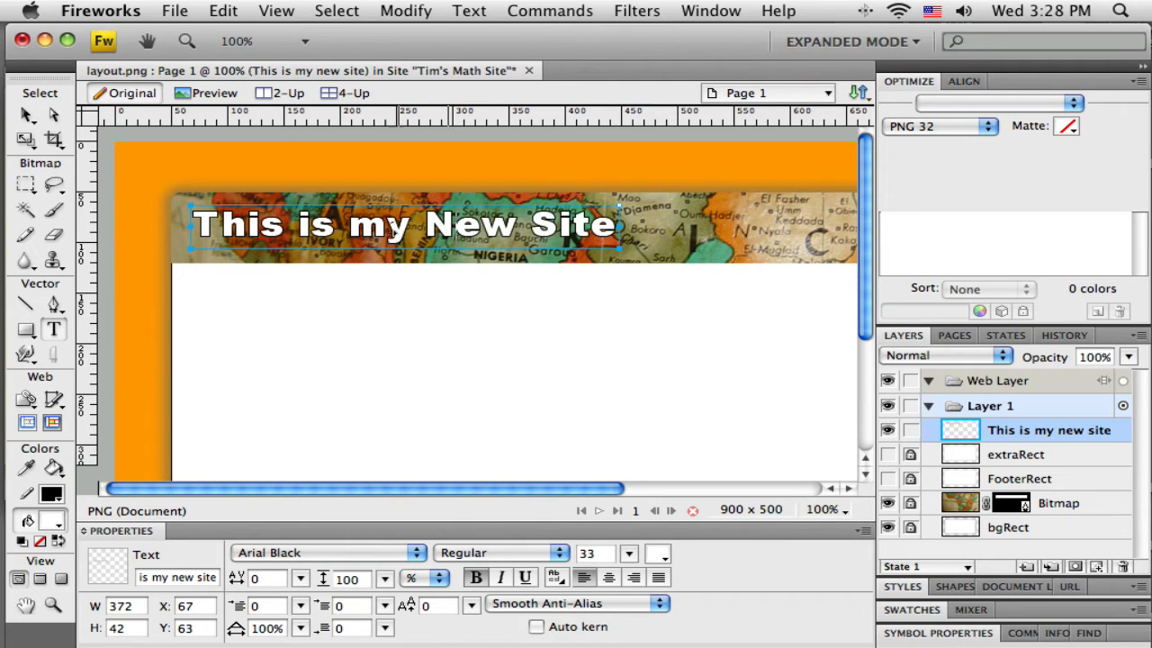
double_click(369, 223)
type("M")
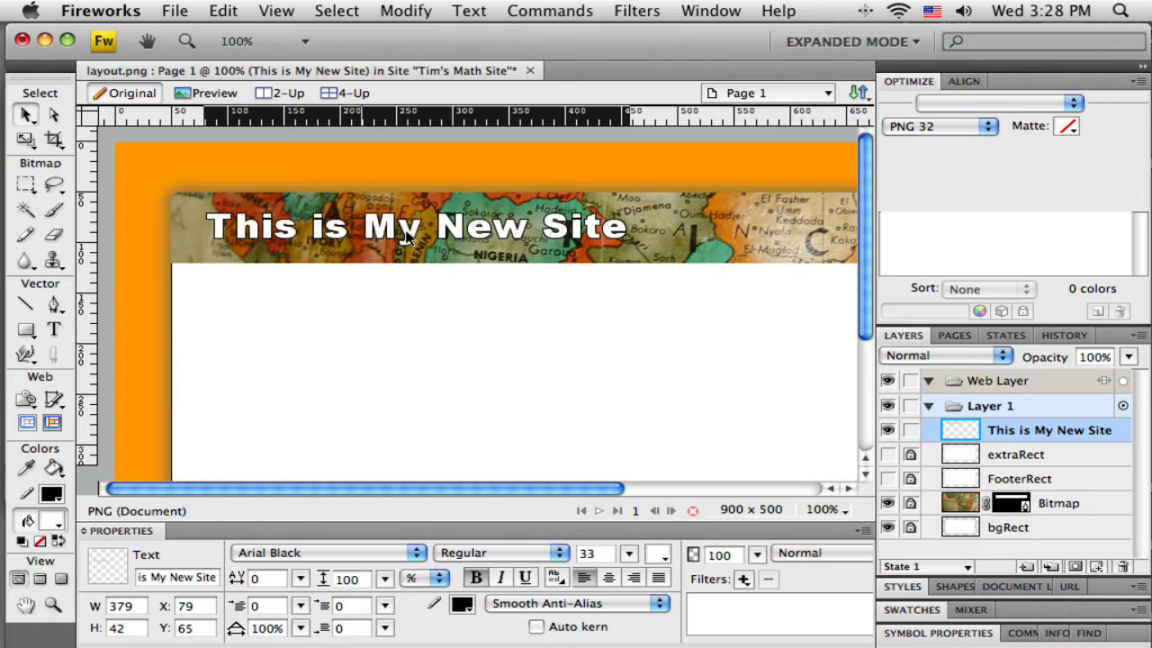
- Nudge the title a few pixels left, from X 79 to 71
left_click_drag(416, 226, 408, 227)
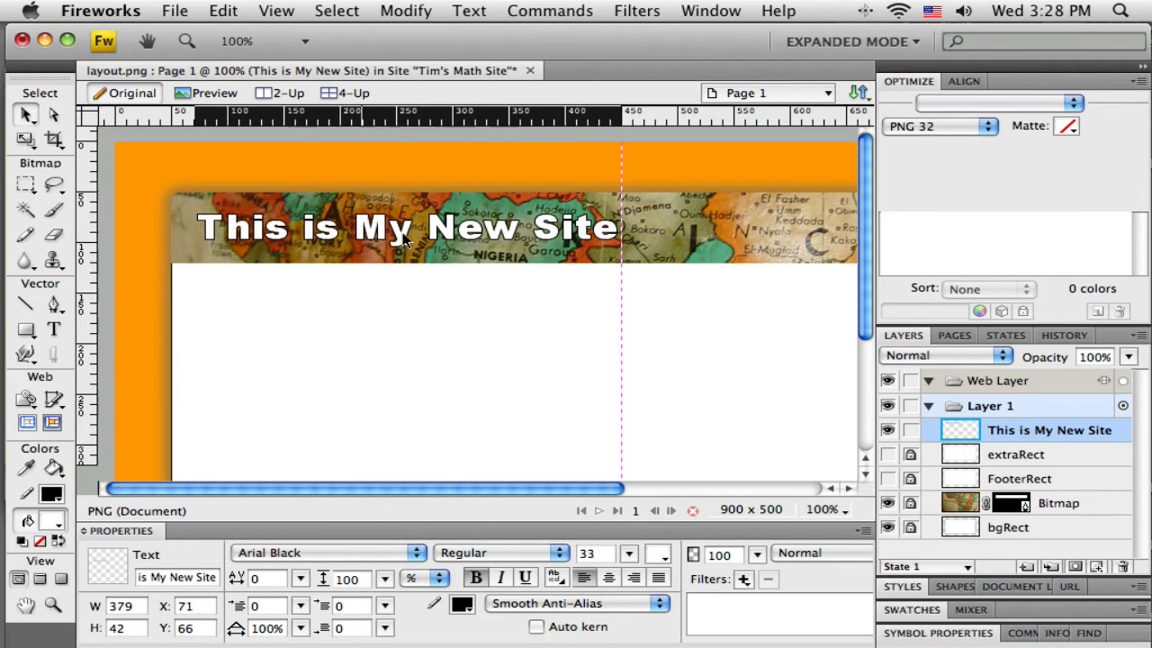
left_click(405, 227)
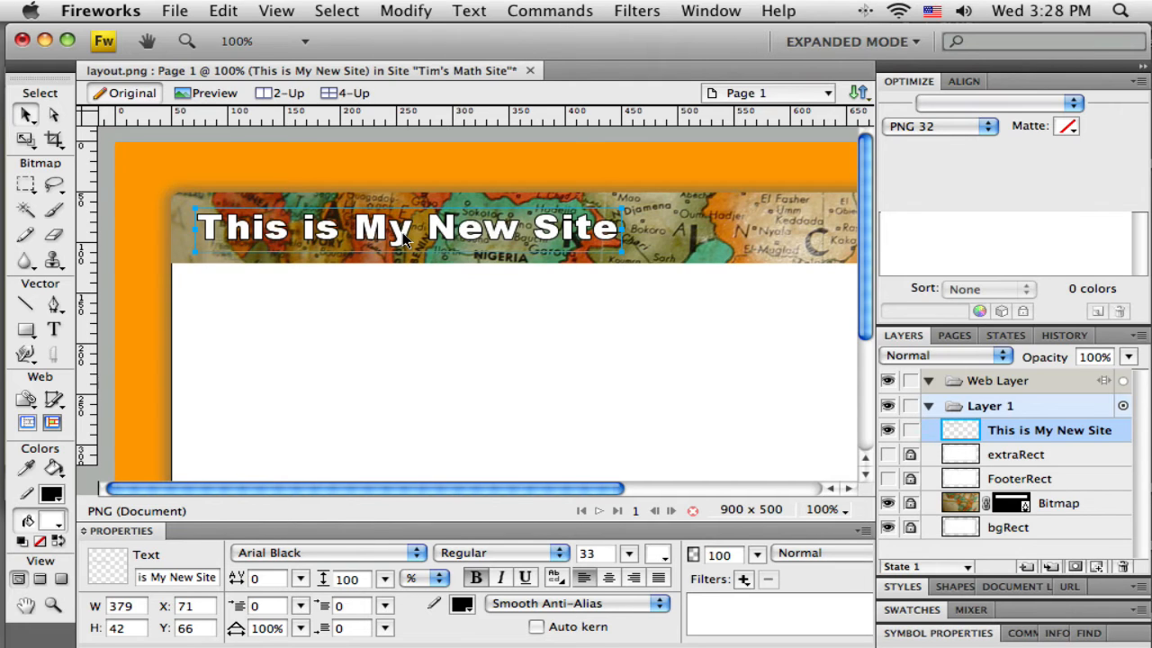
mouse_move(763, 607)
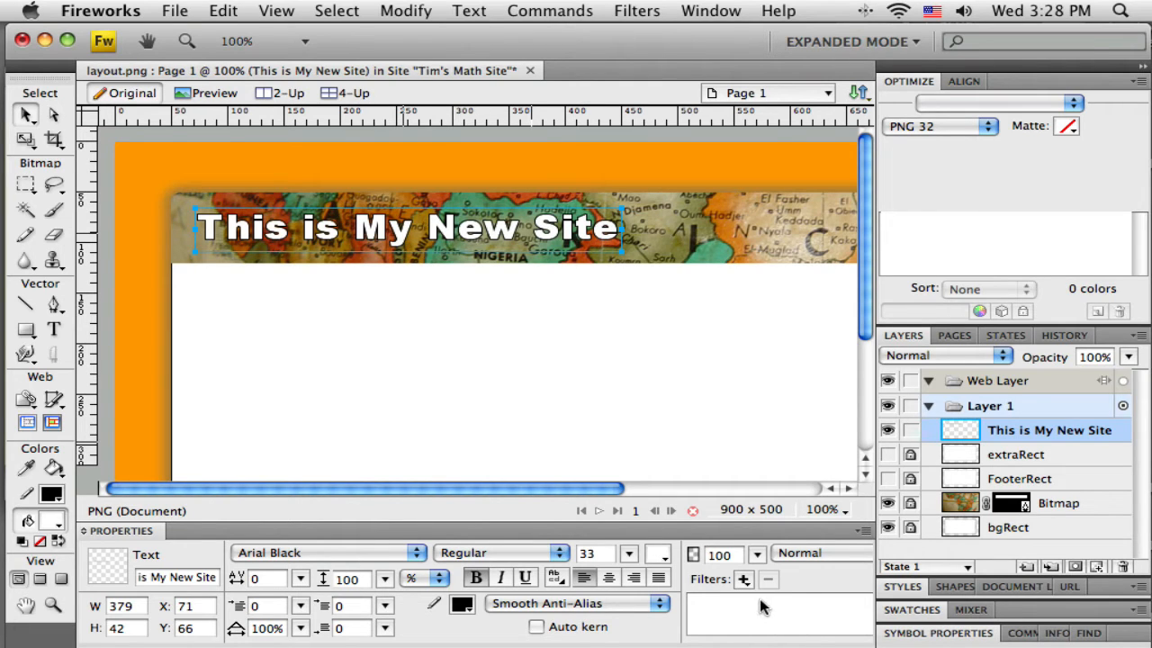
- Add a Shadow and Glow > Drop Shadow filter to the title
left_click(743, 579)
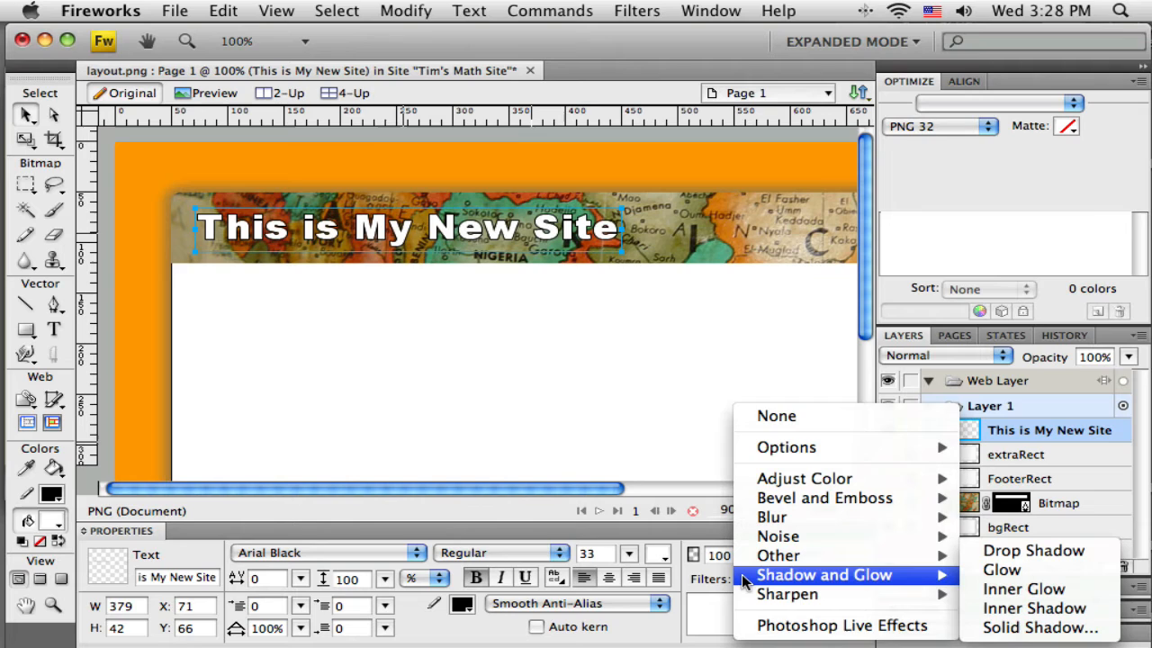
mouse_move(1033, 550)
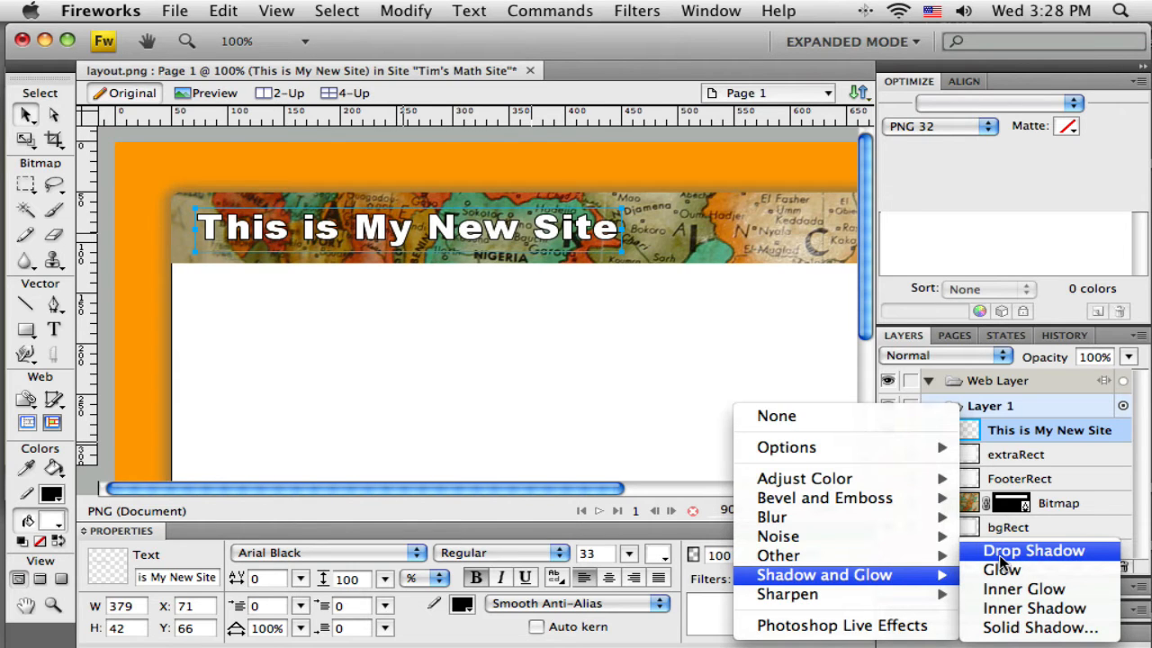
left_click(1032, 550)
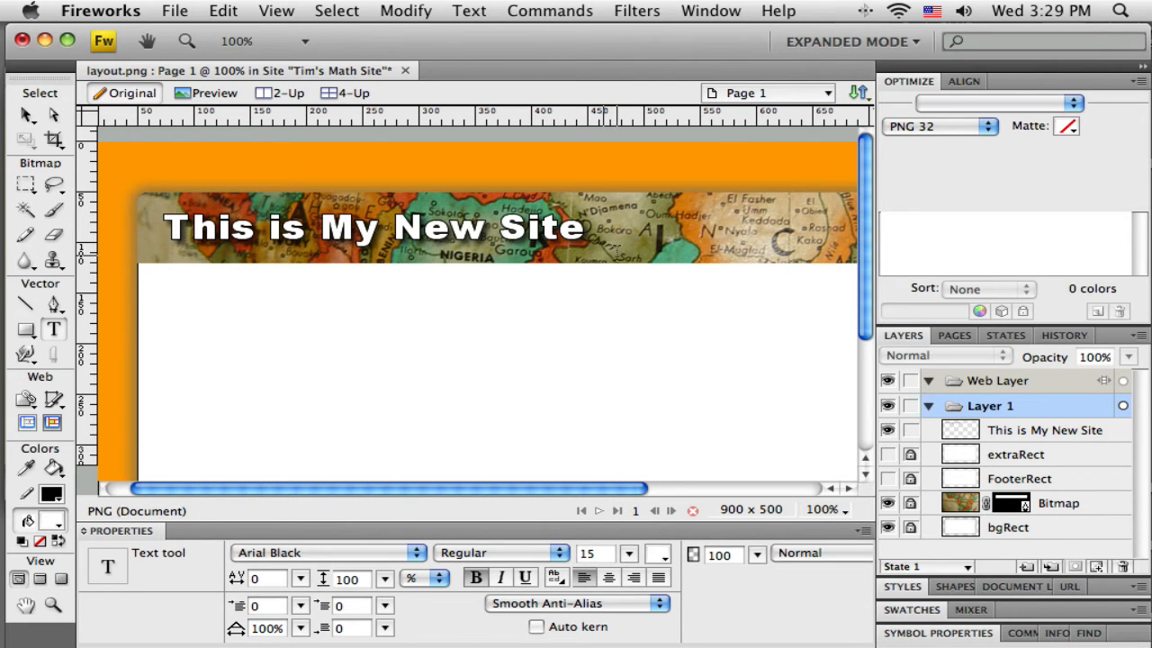
- Add a small 'Yada, Yada, Yada' text line right of the title
left_click(623, 252)
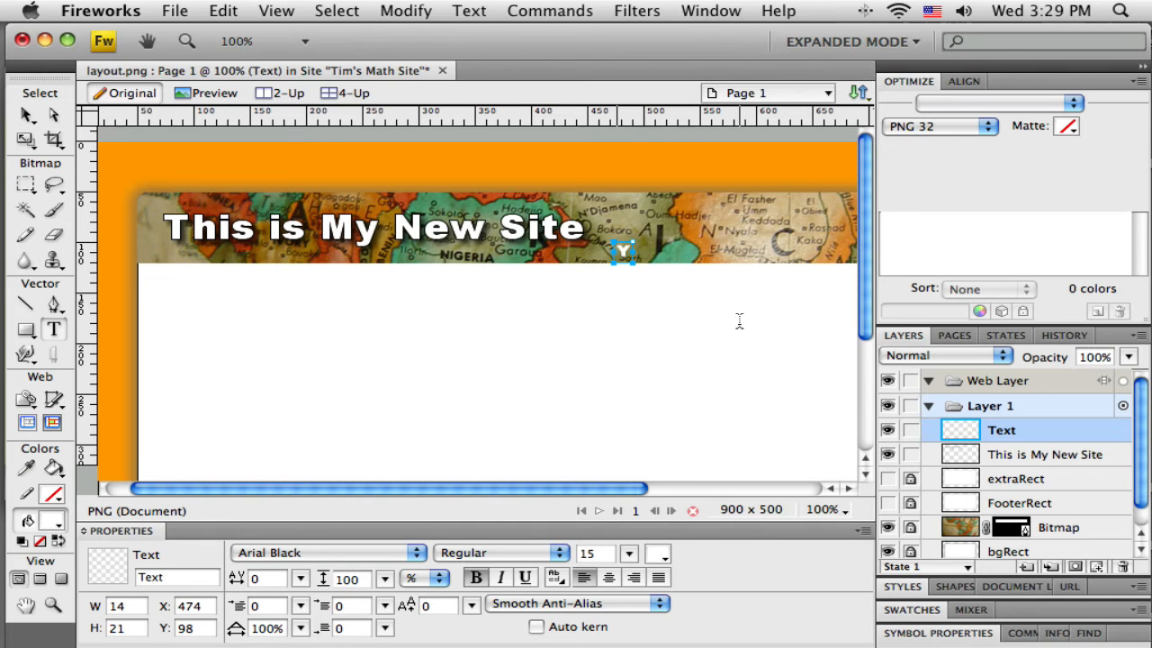
type("aa")
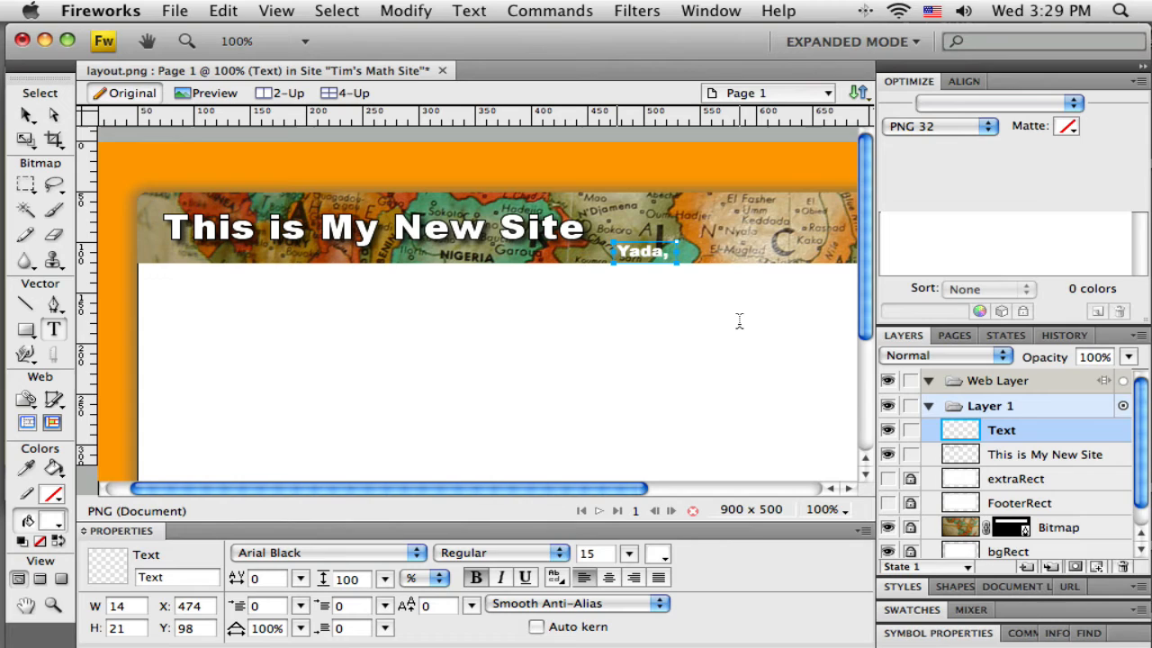
type("Yada, Yada")
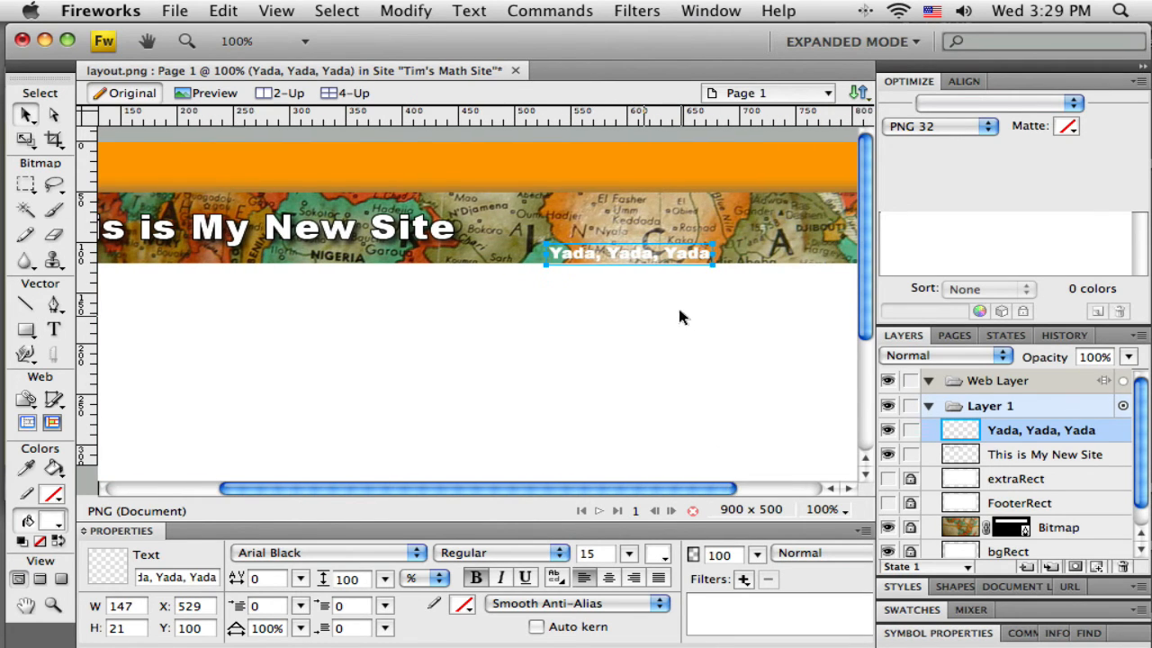
- Make the tagline black and move it to the banner's bottom-right corner
left_click_drag(630, 252, 662, 253)
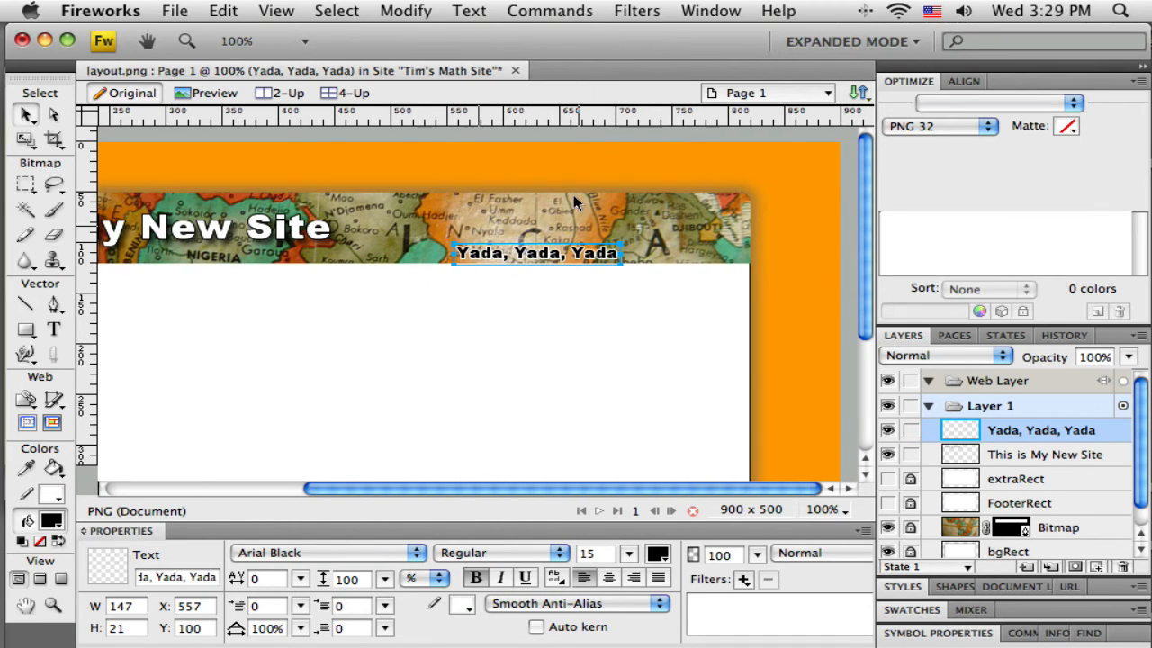
left_click_drag(537, 253, 624, 253)
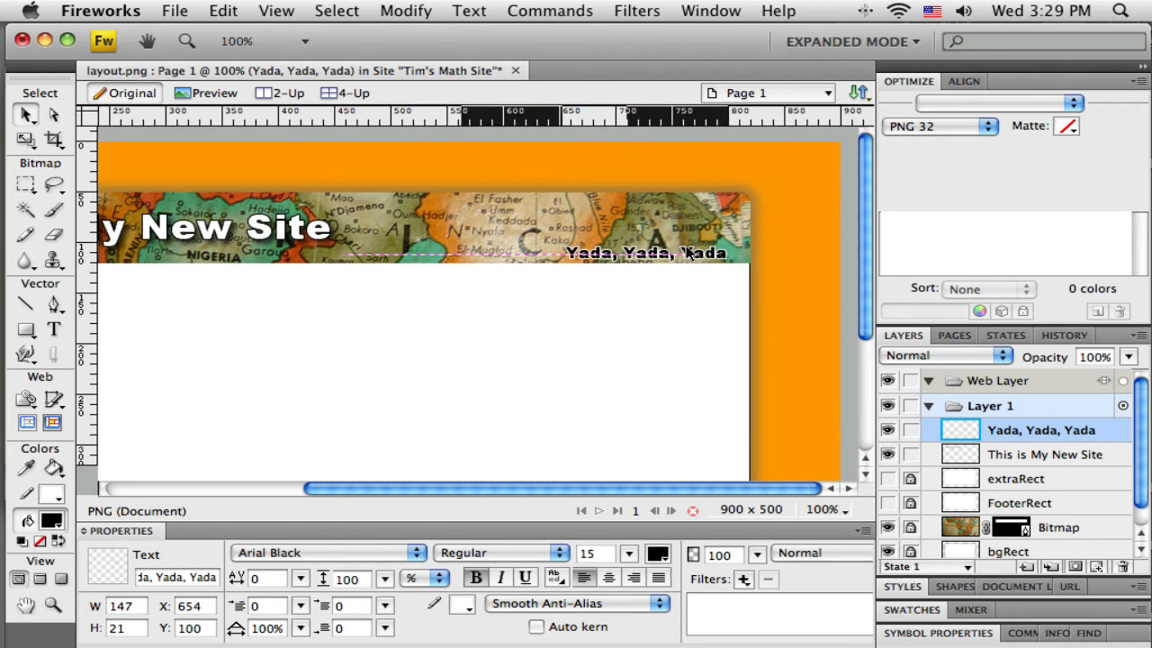
left_click_drag(644, 253, 650, 253)
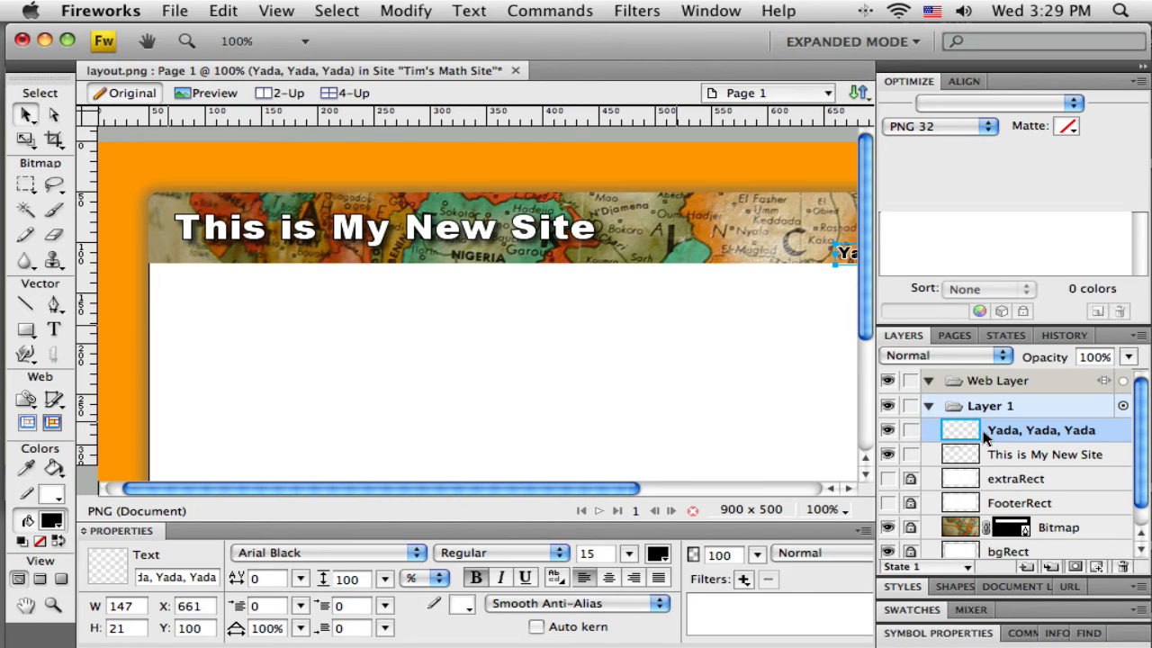
mouse_move(1034, 466)
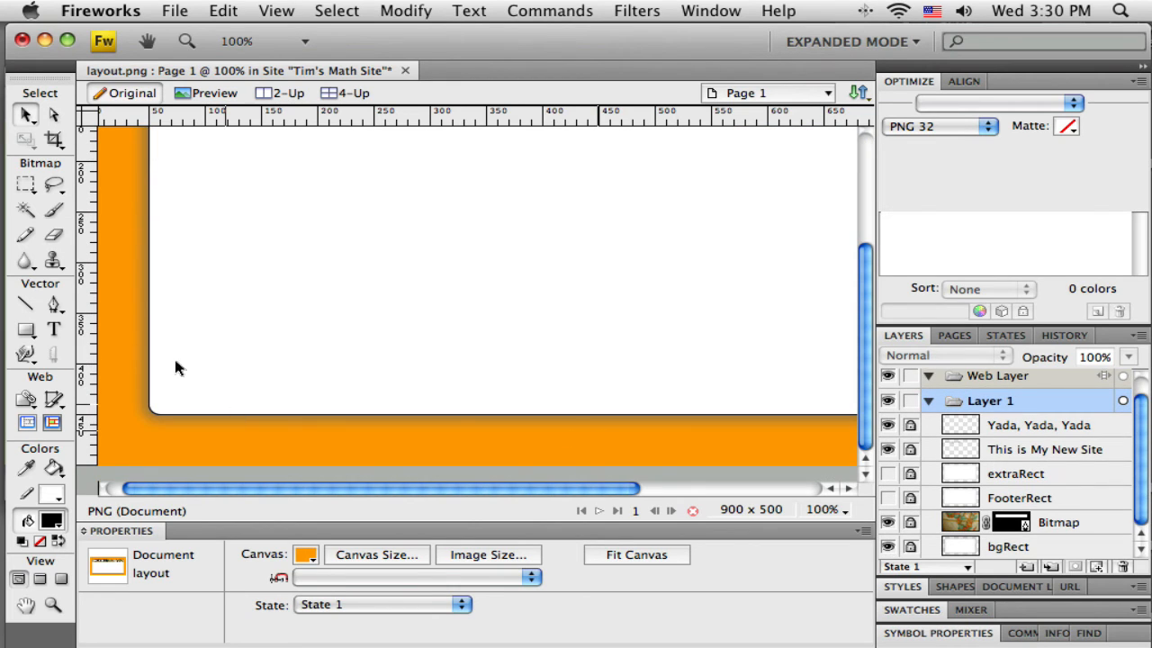
mouse_move(309, 421)
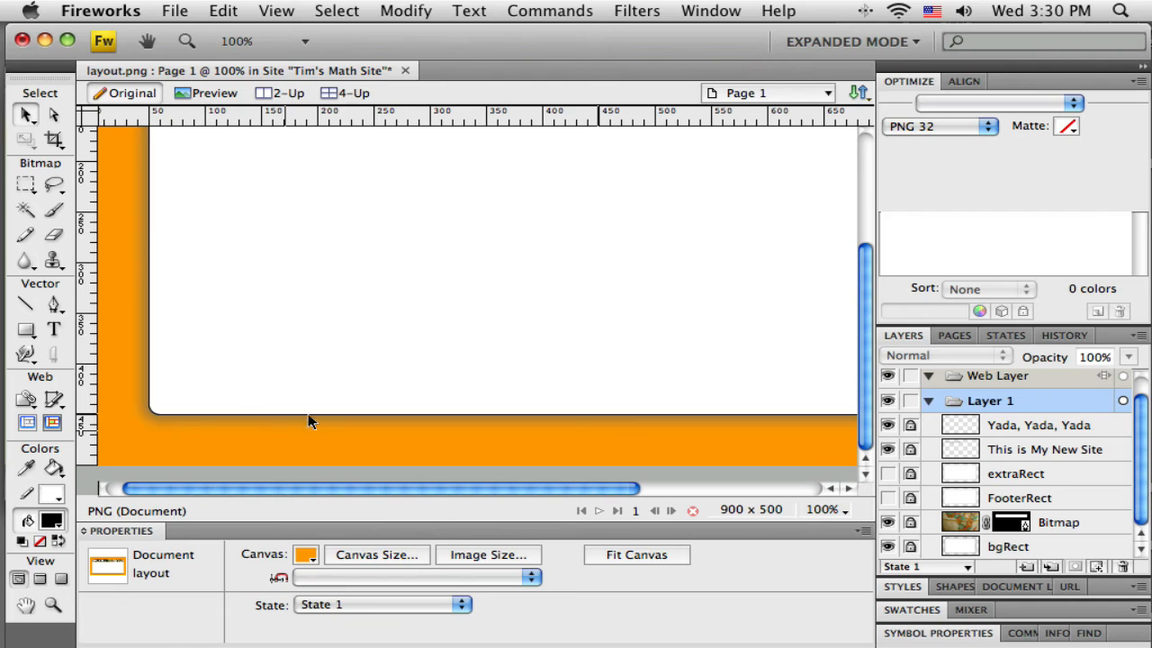
mouse_move(681, 439)
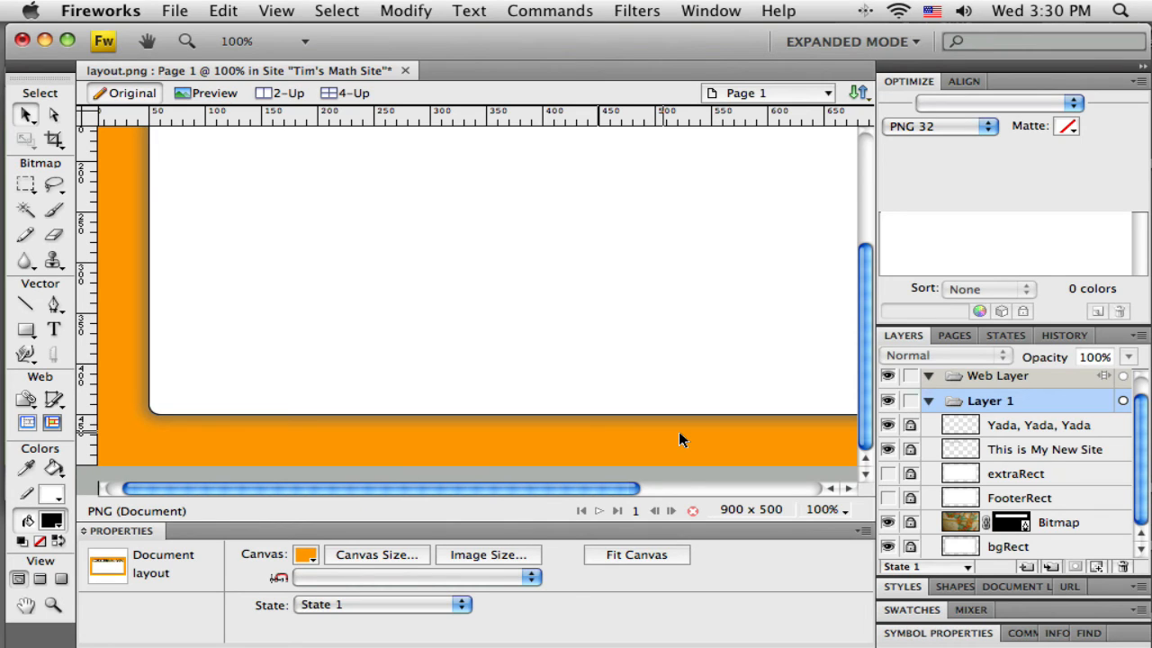
mouse_move(151, 9)
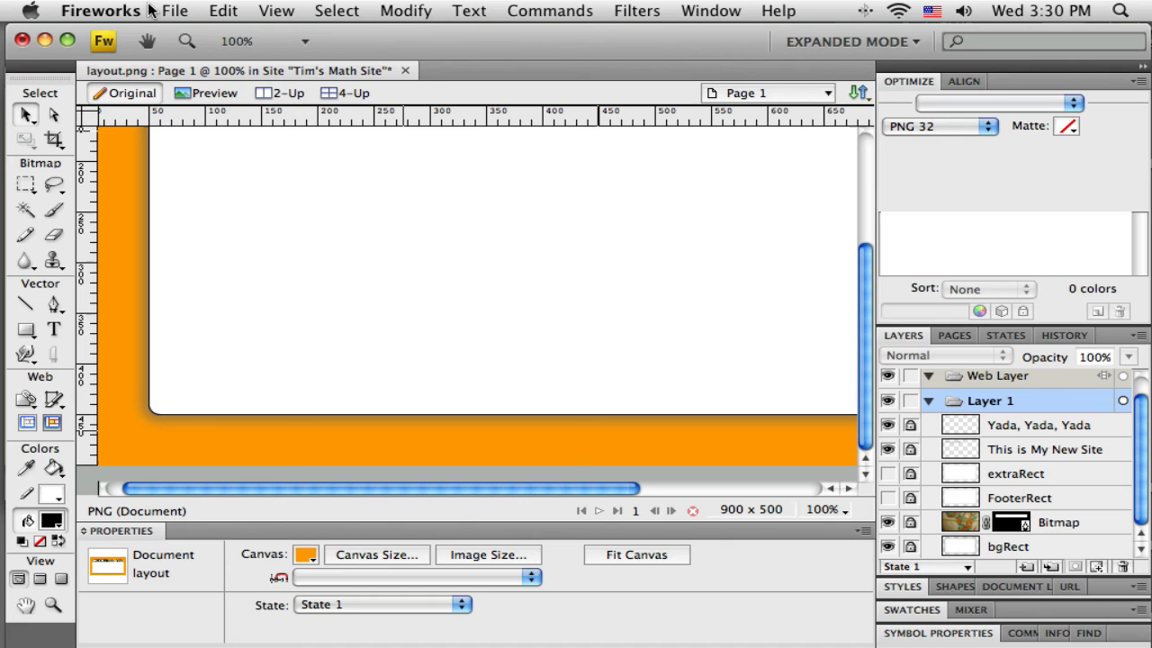
- Preview the Fireworks layout in Firefox via File > Preview in Browser
left_click(175, 9)
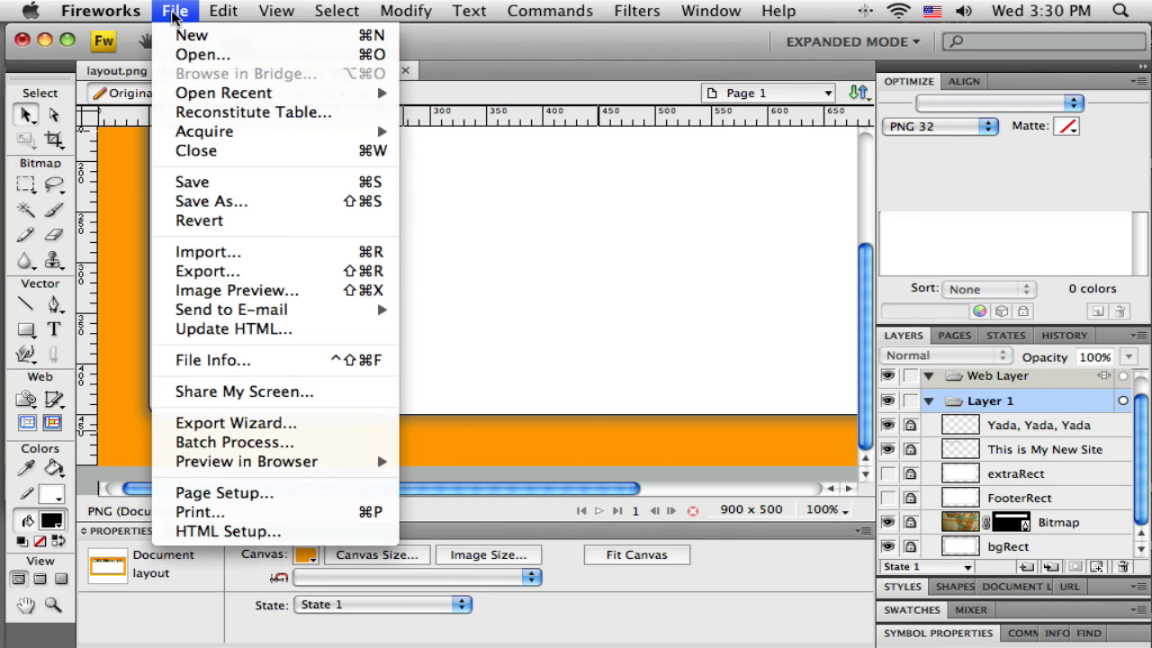
mouse_move(237, 290)
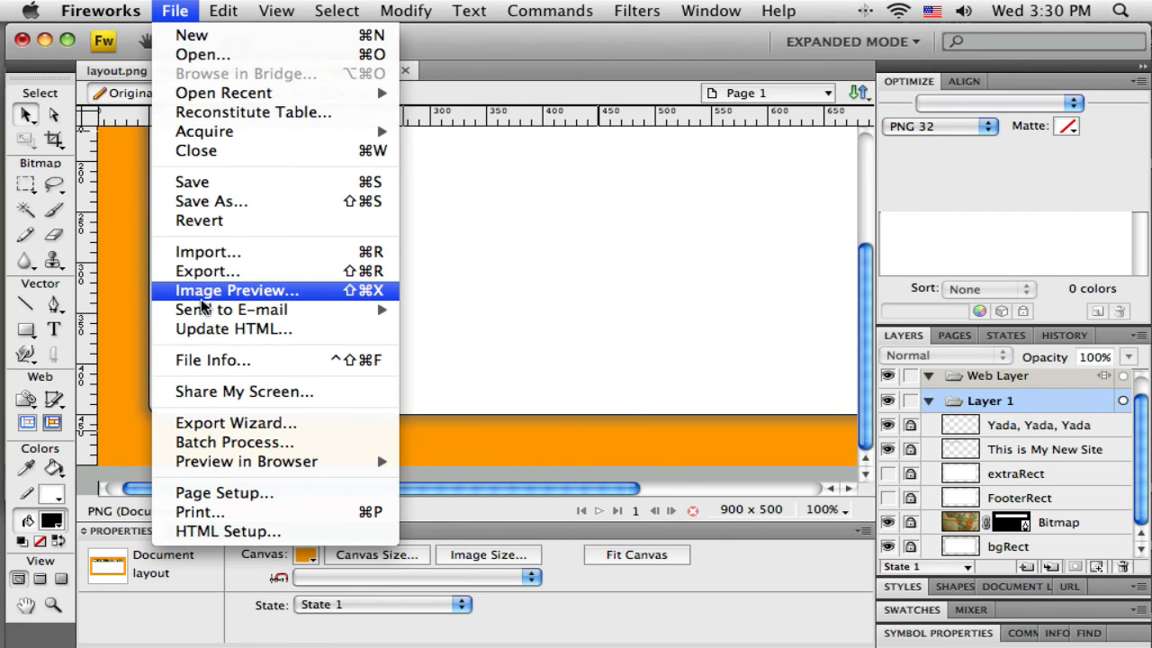
mouse_move(246, 460)
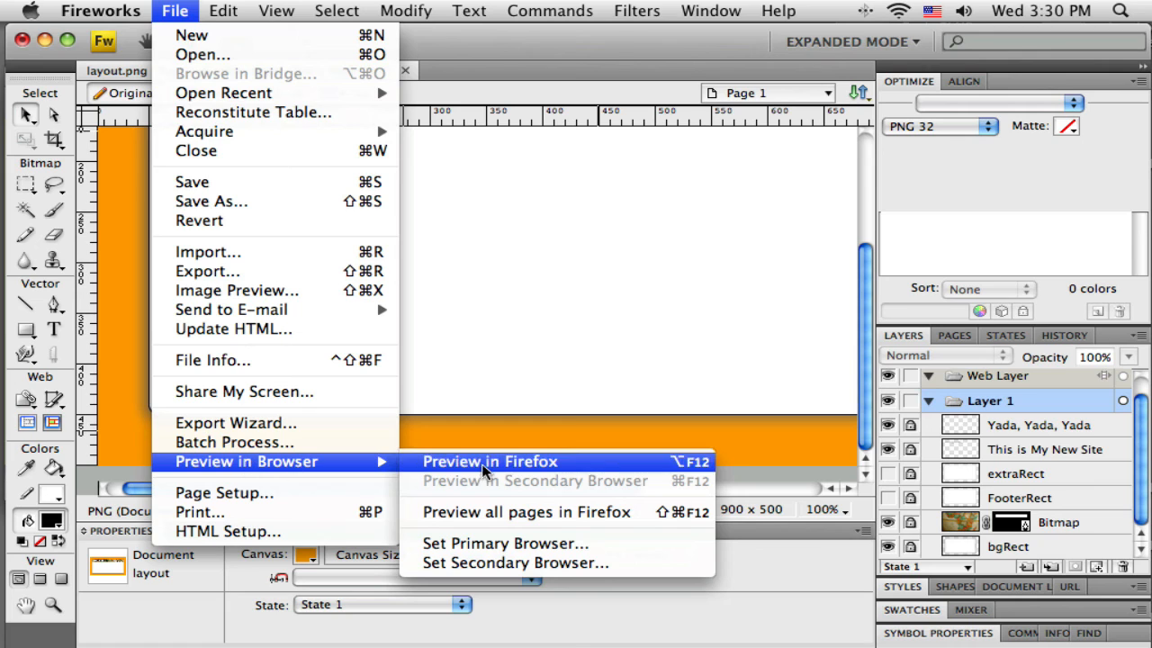
left_click(491, 461)
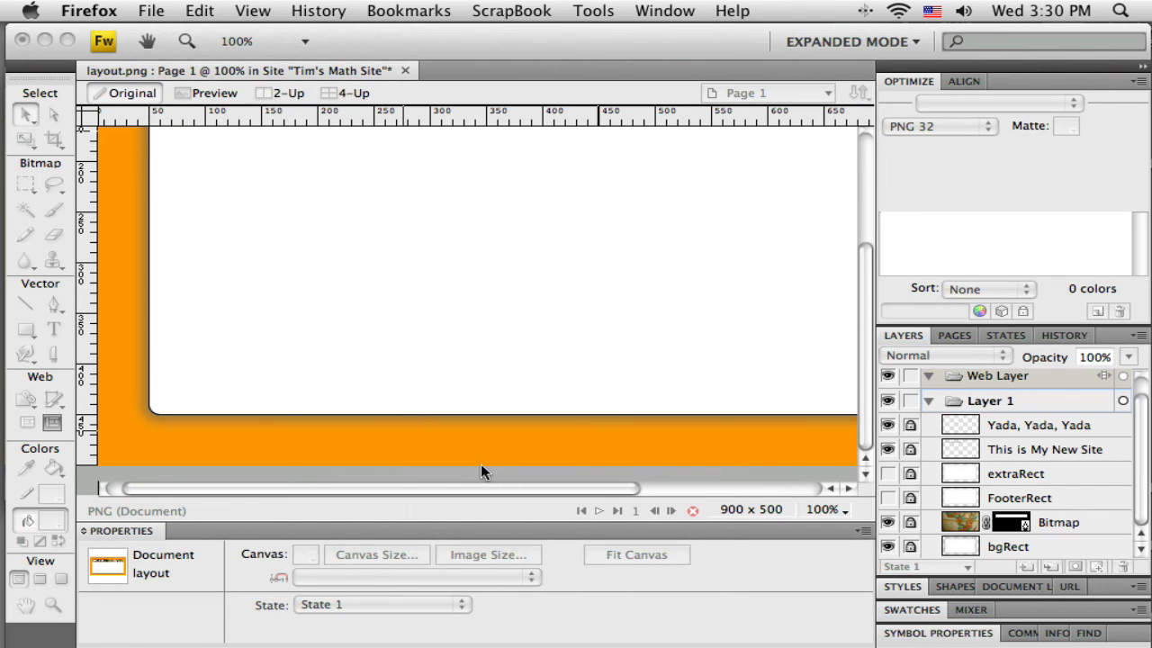
mouse_move(432, 351)
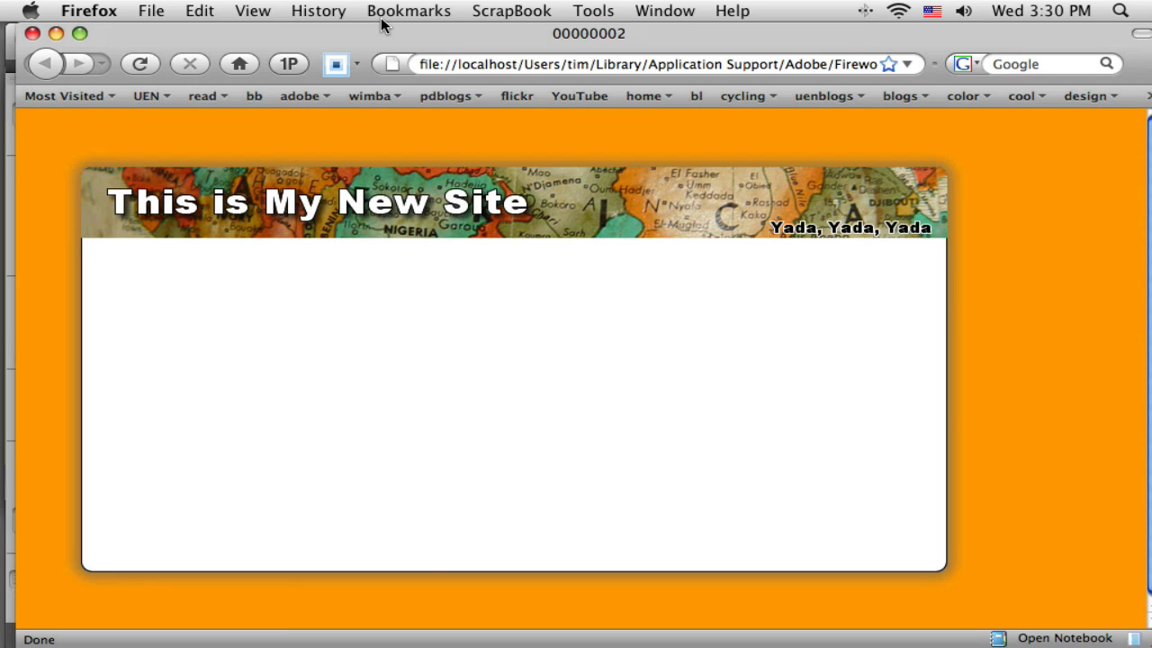
mouse_move(974, 365)
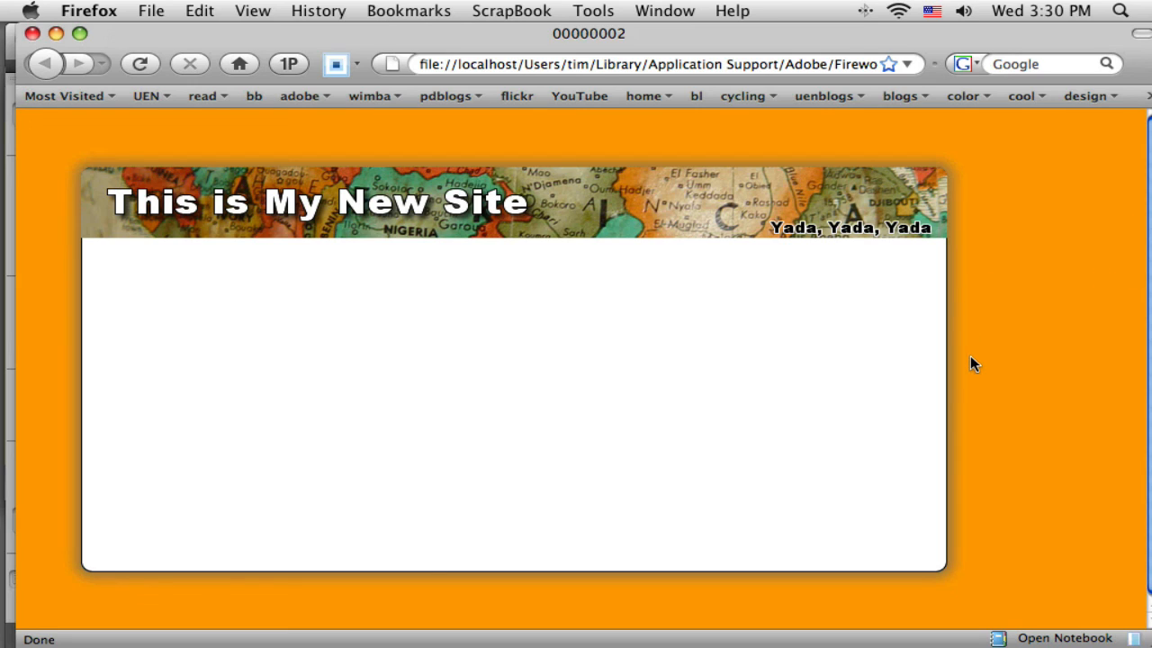
mouse_move(551, 158)
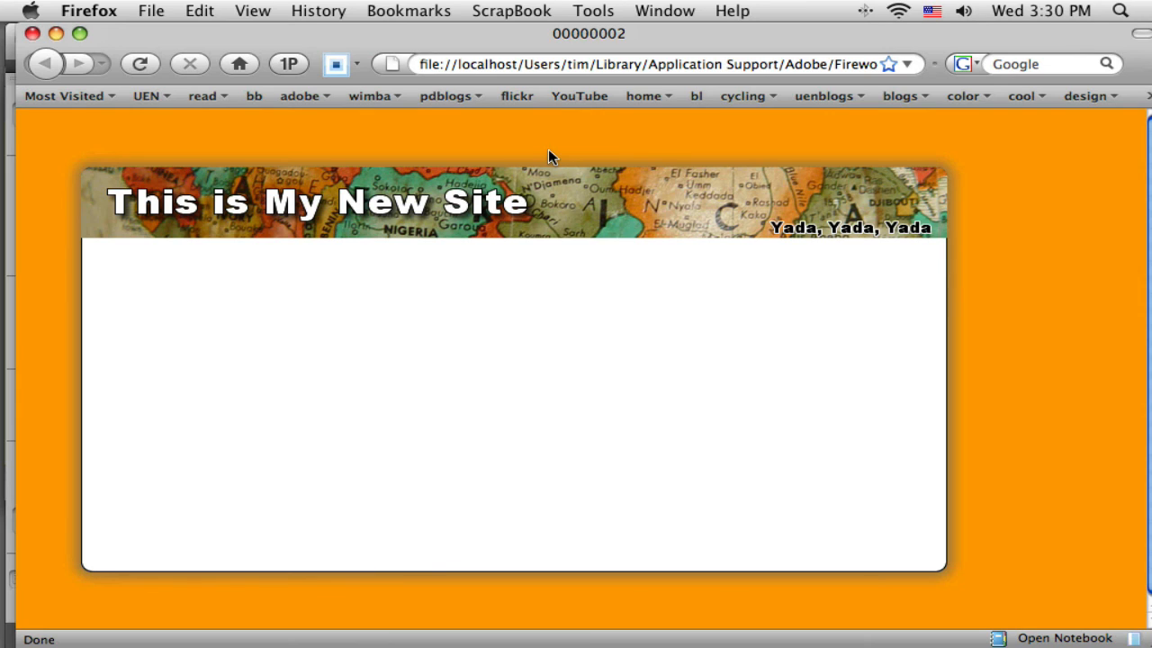